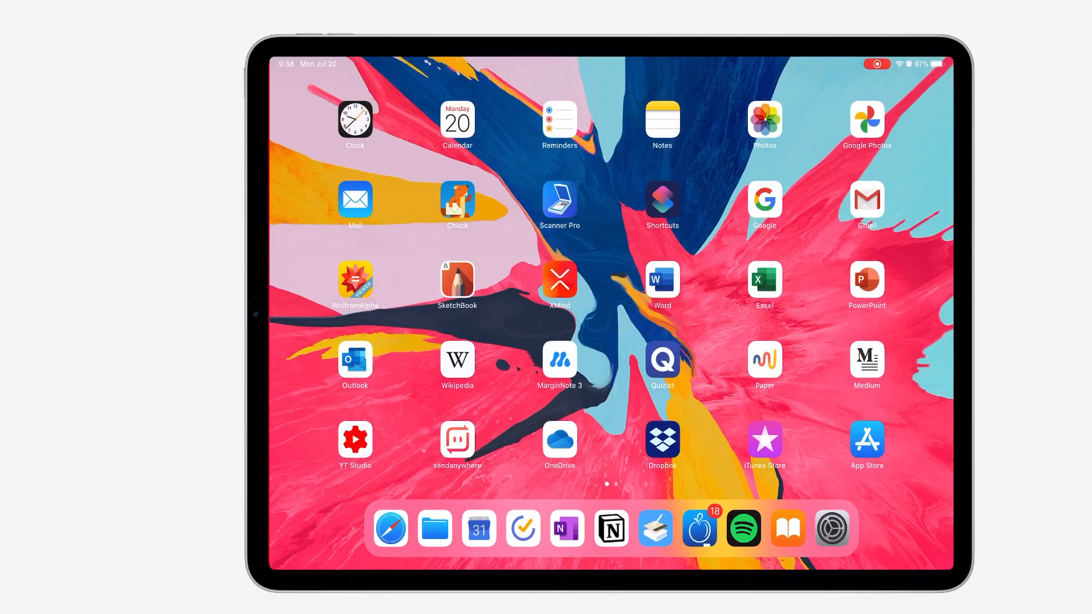
Search the App Store for Noteshelf and scroll through its app page
left_click(866, 440)
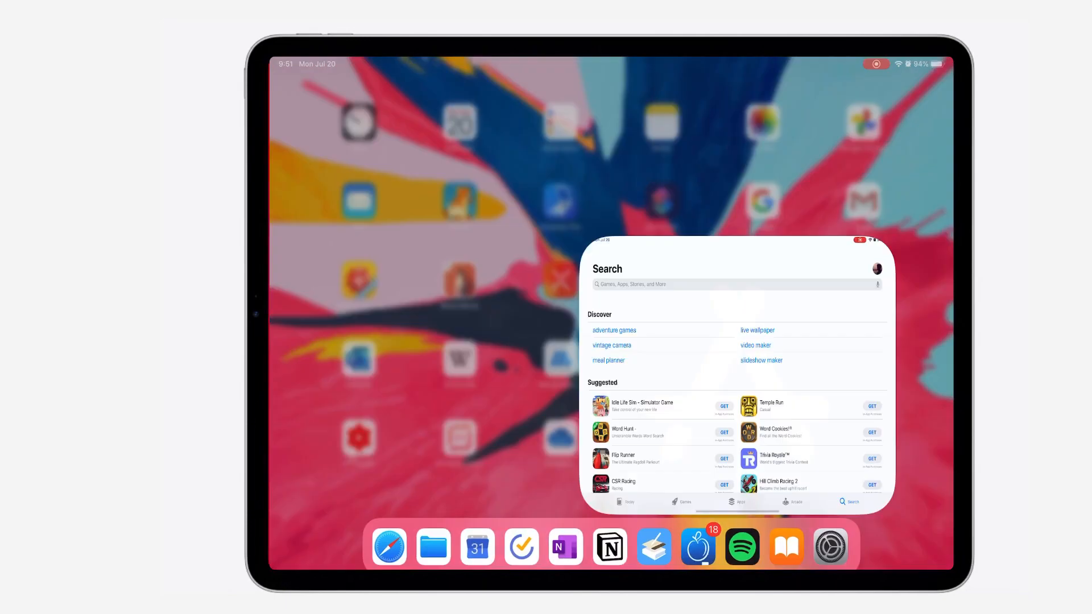
type("Not")
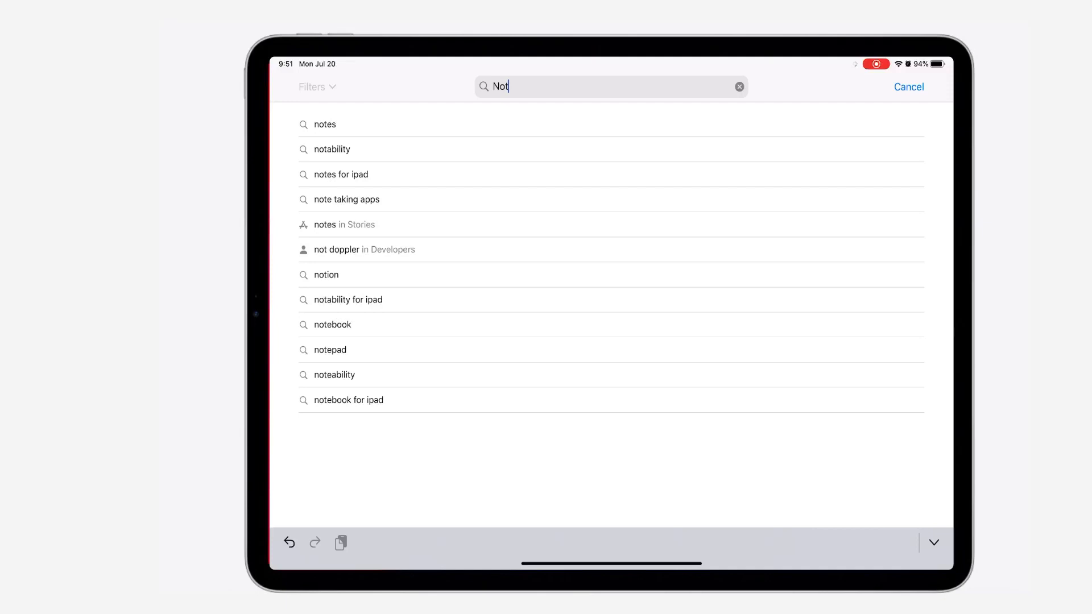
type("Noteshelf")
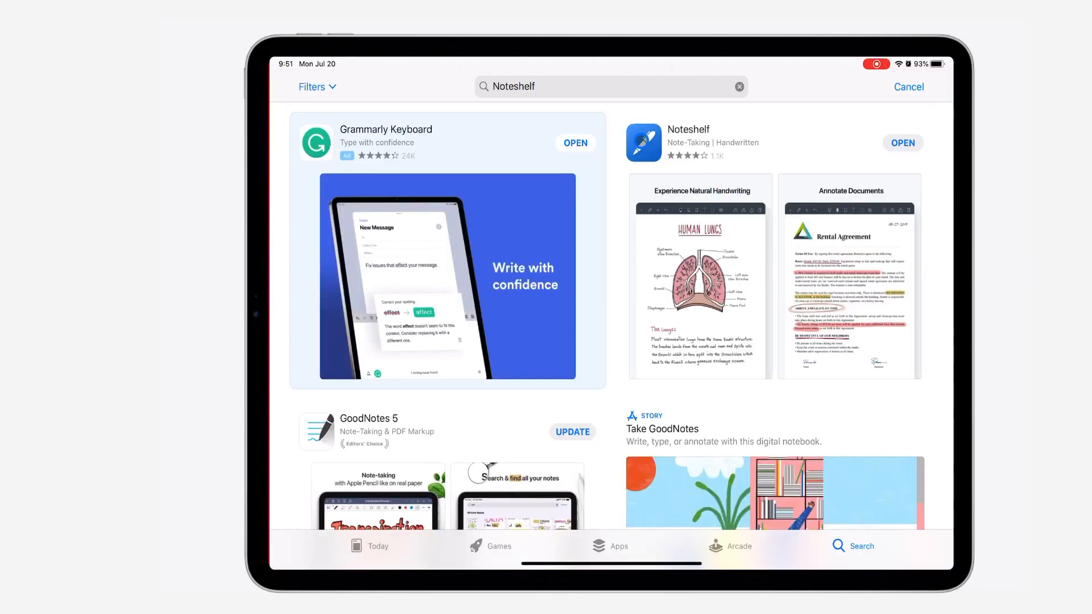
left_click(688, 130)
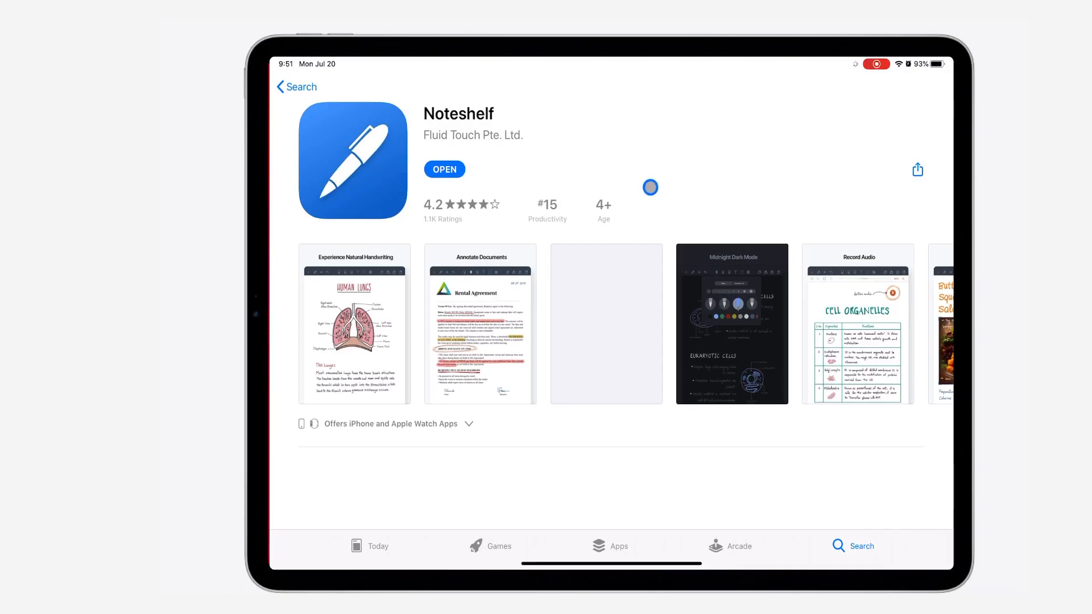
scroll("down", 3)
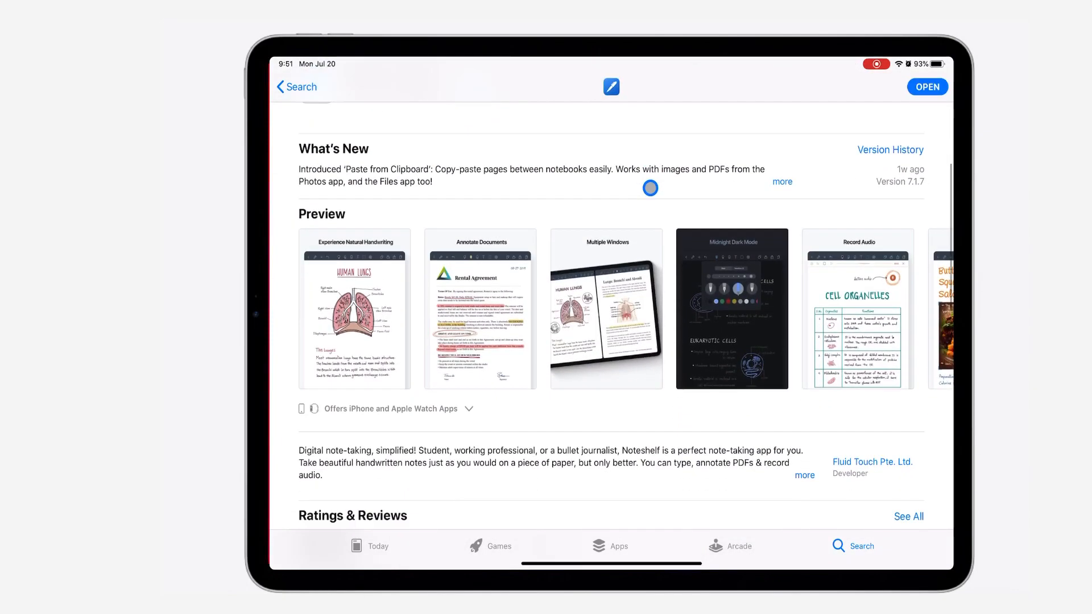
scroll("down", 3)
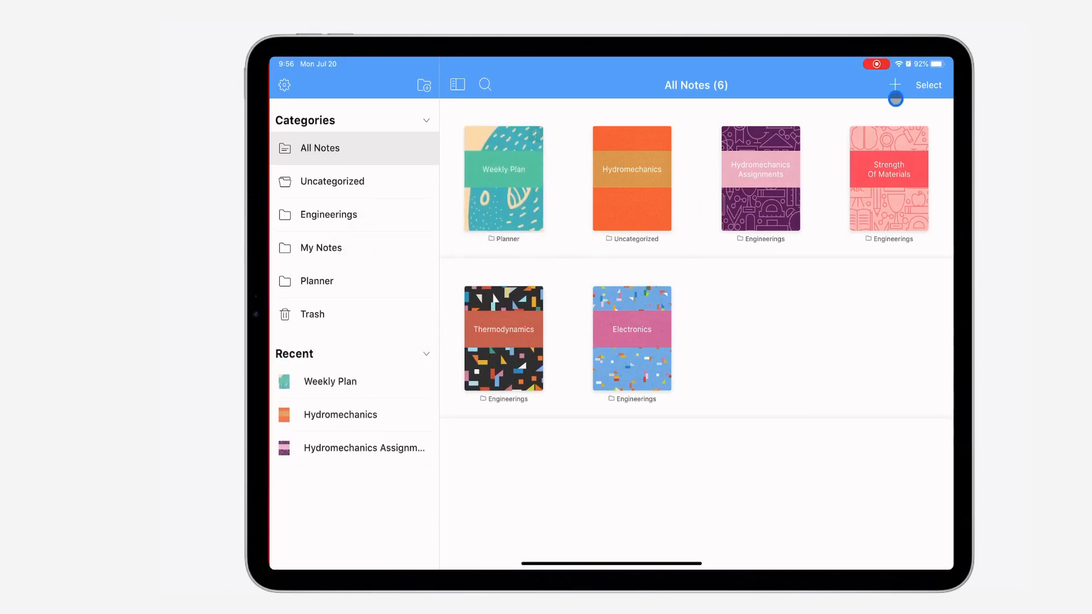
Start a new notebook and browse the Retro, Waves and Music covers, then open Free Downloads
left_click(895, 84)
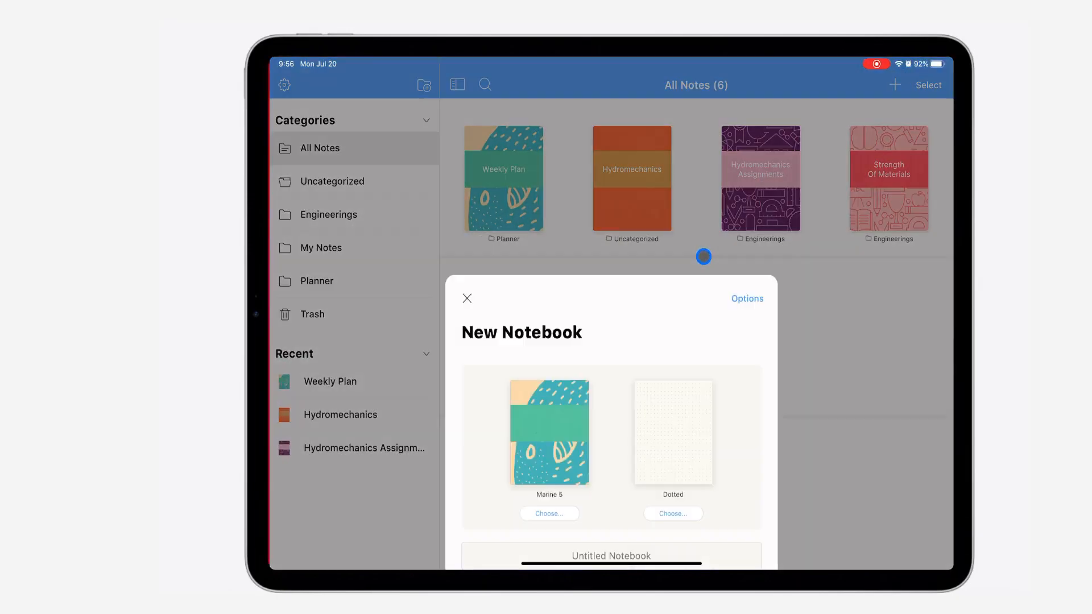
left_click(549, 513)
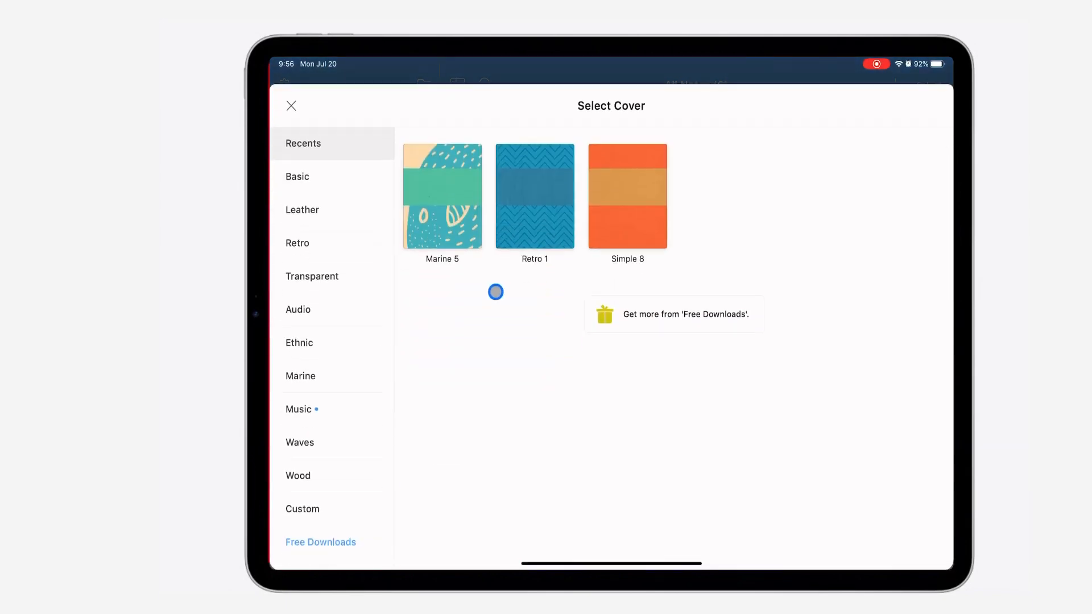
left_click(297, 243)
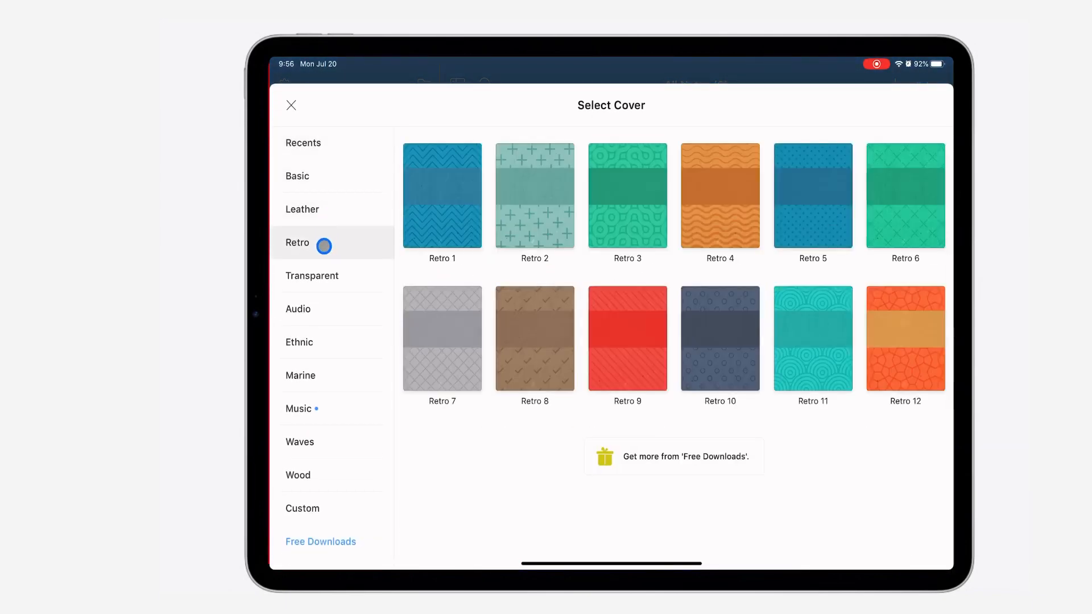
left_click(299, 441)
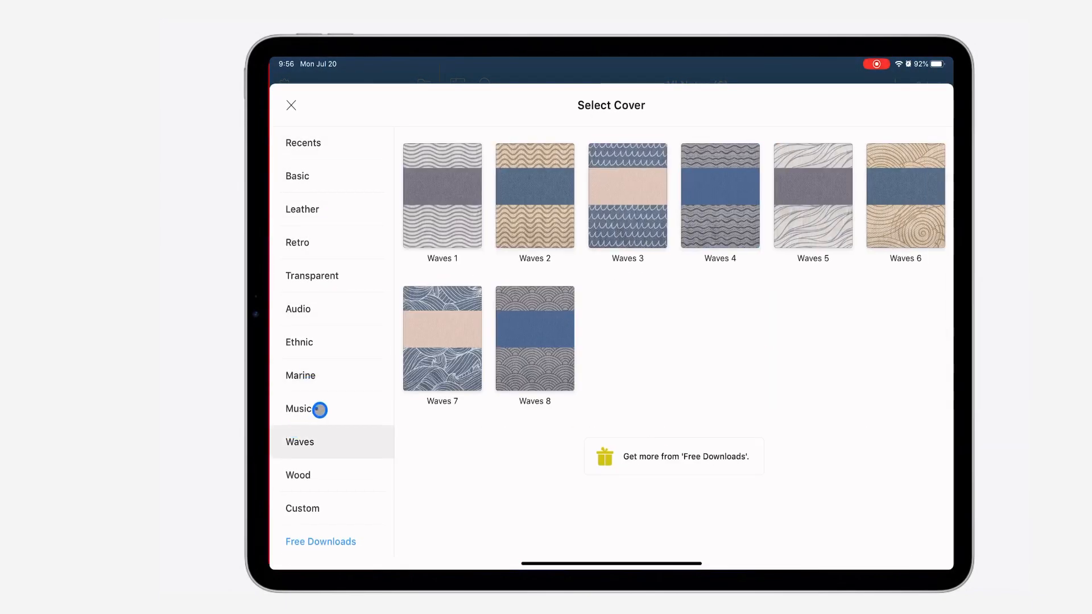
left_click(298, 409)
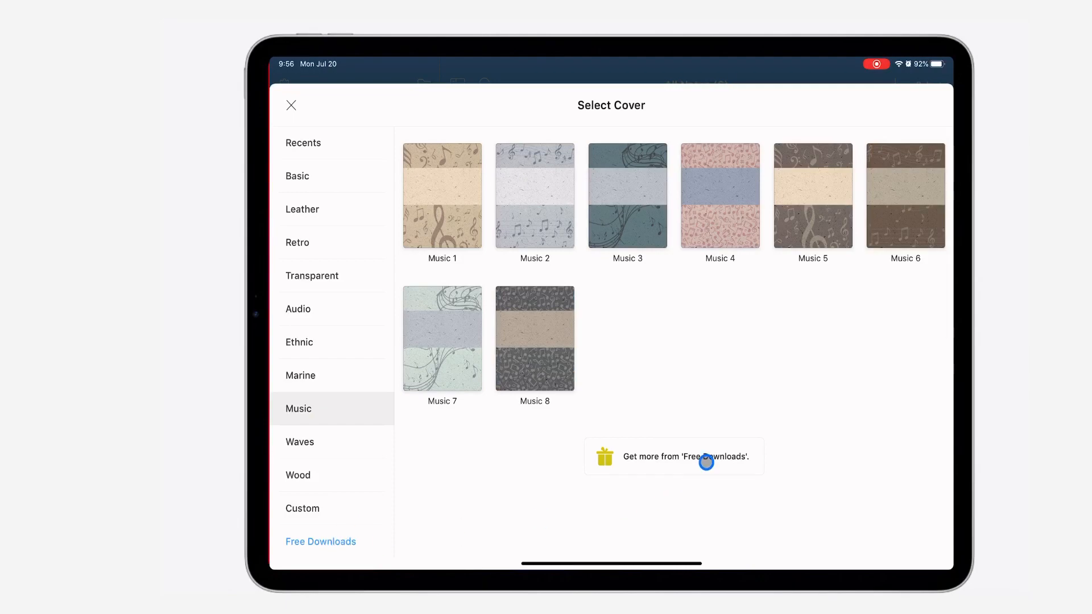
left_click(673, 456)
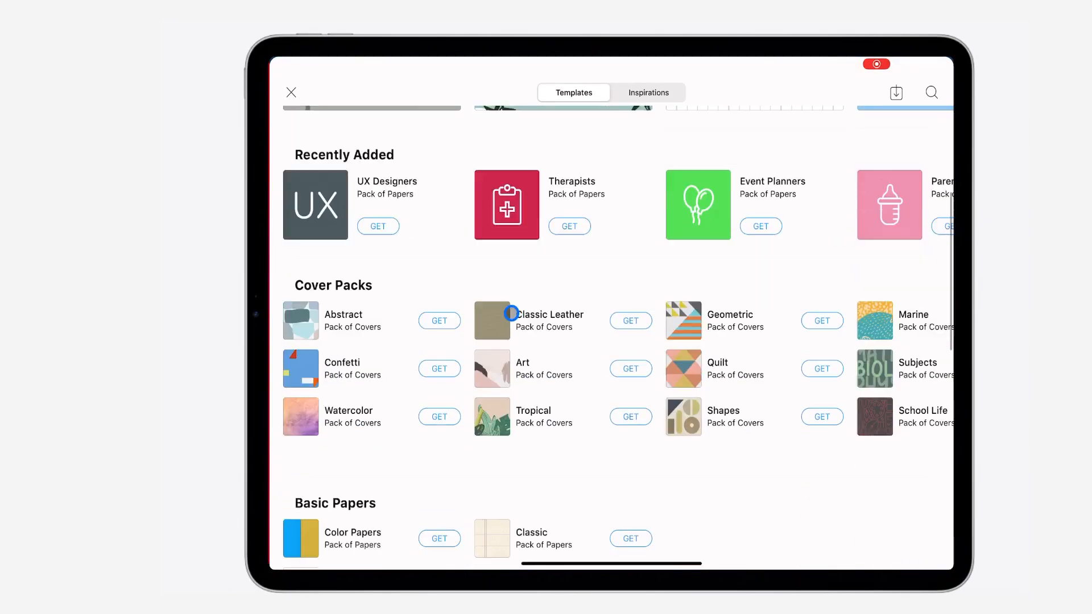
Scroll through the template packs and the Inspirations featured notebooks
scroll("down", 3)
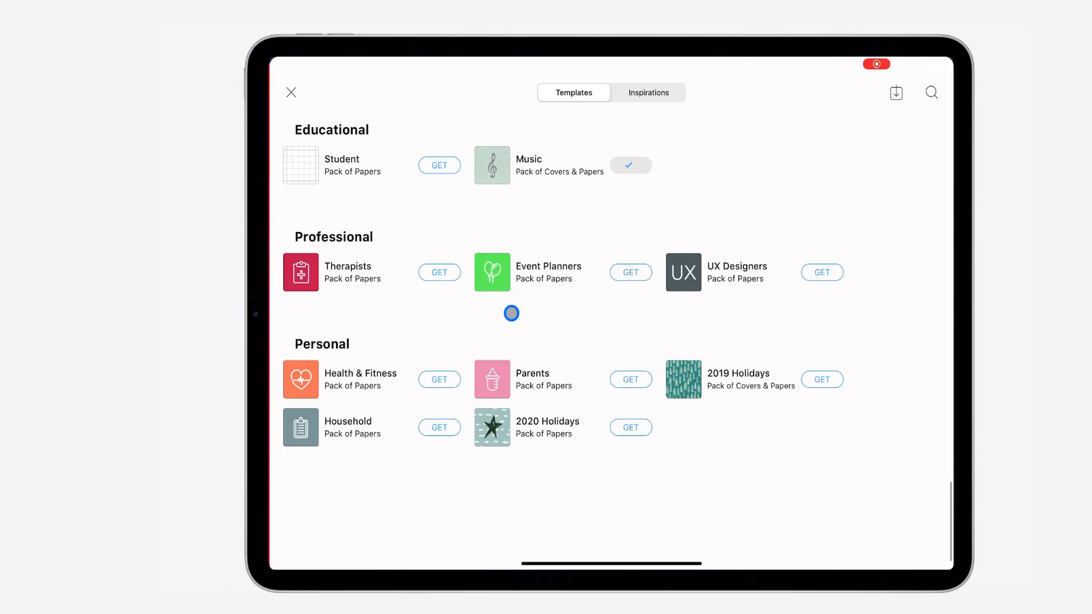
scroll("up", 3)
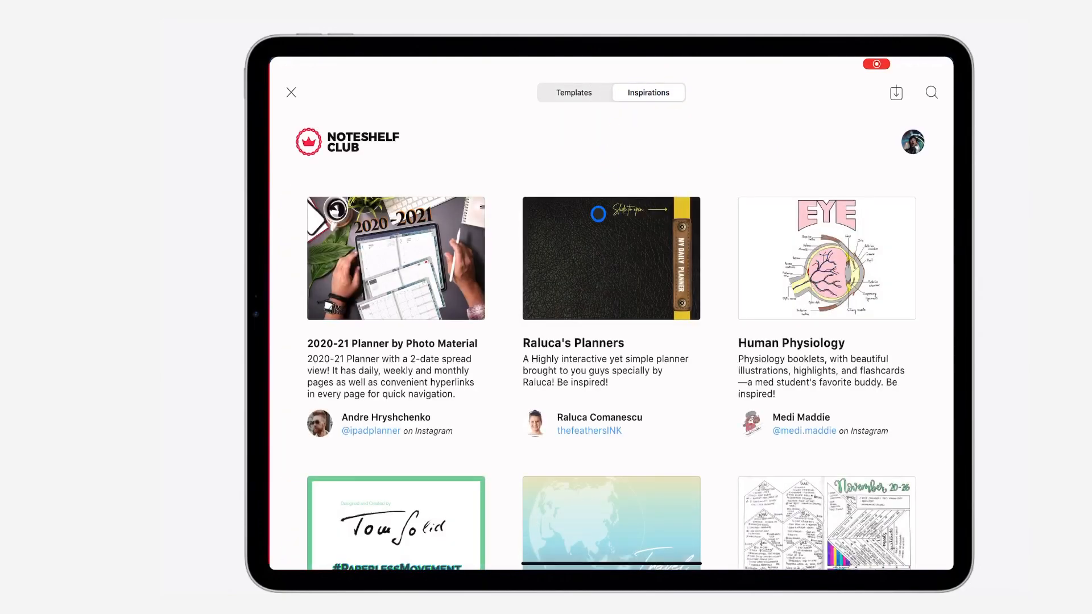
scroll("down", 3)
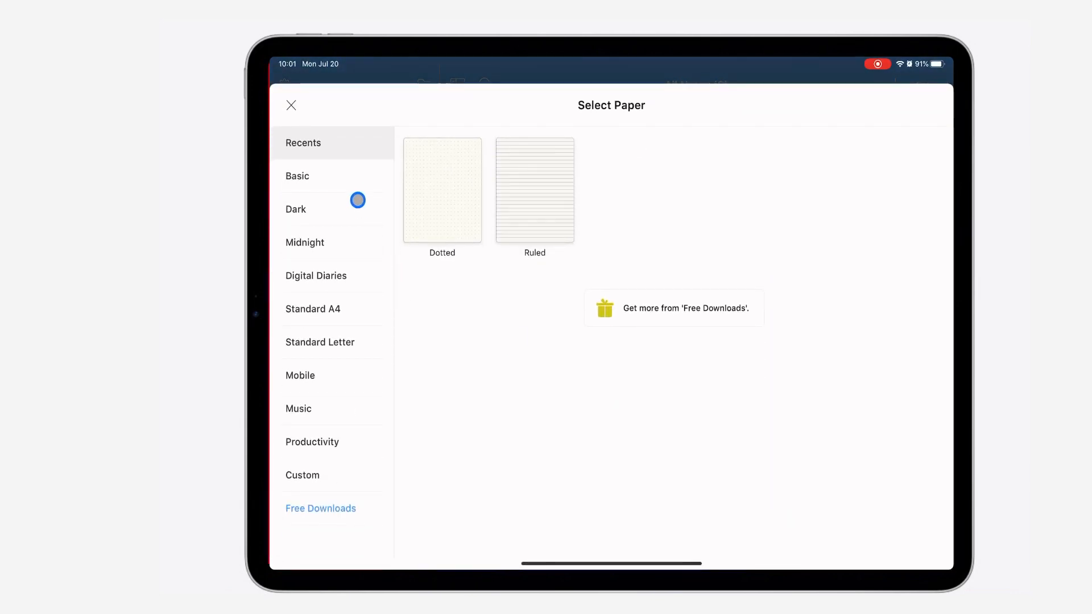
Browse Dark and Basic papers, then create the dotted Demonstration notebook
left_click(295, 209)
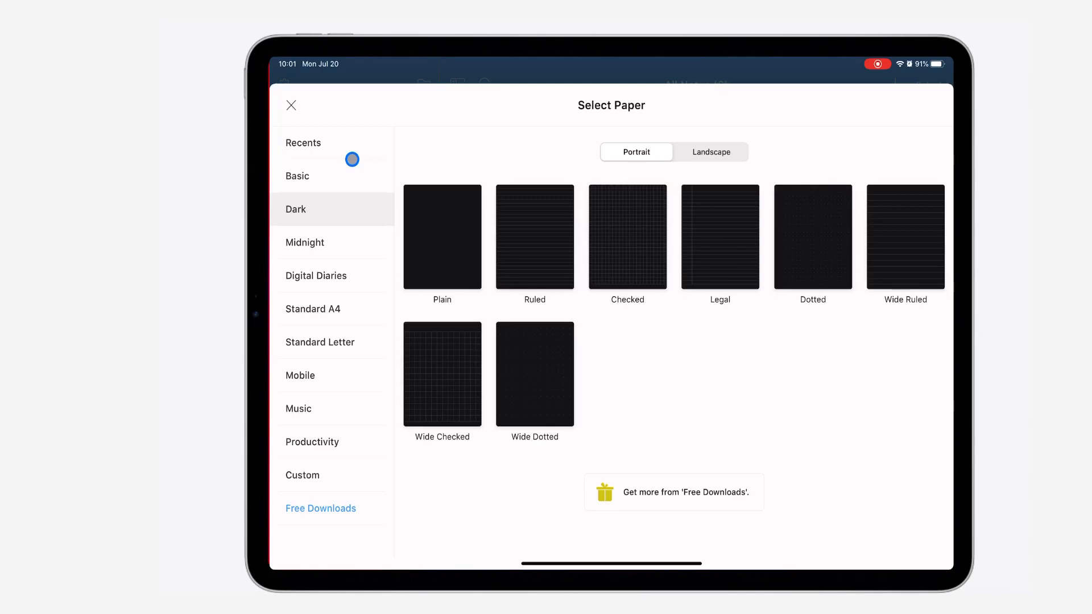
left_click(298, 176)
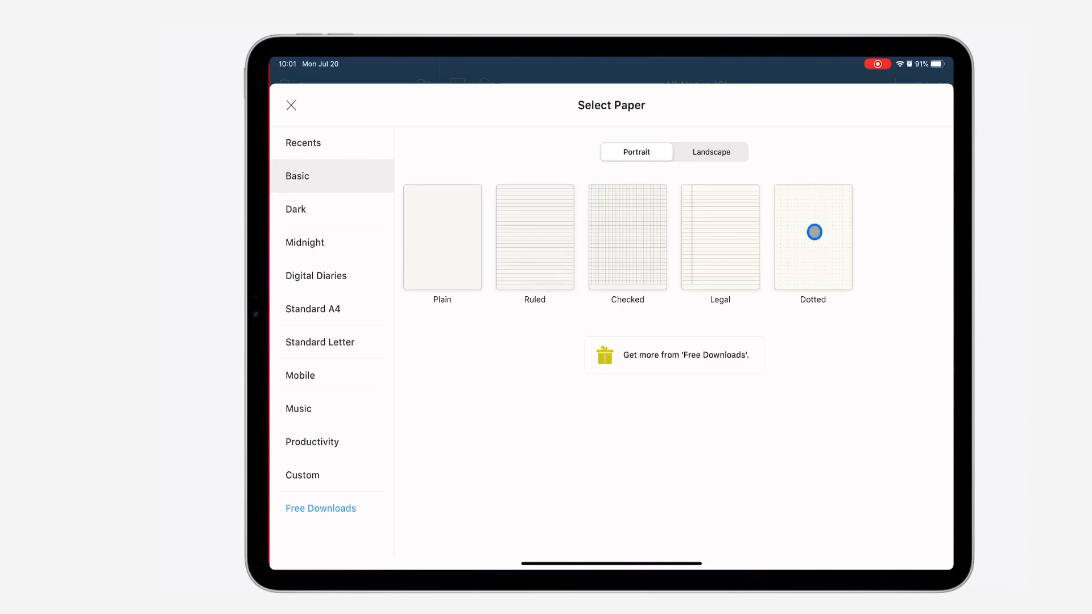
mouse_move(689, 343)
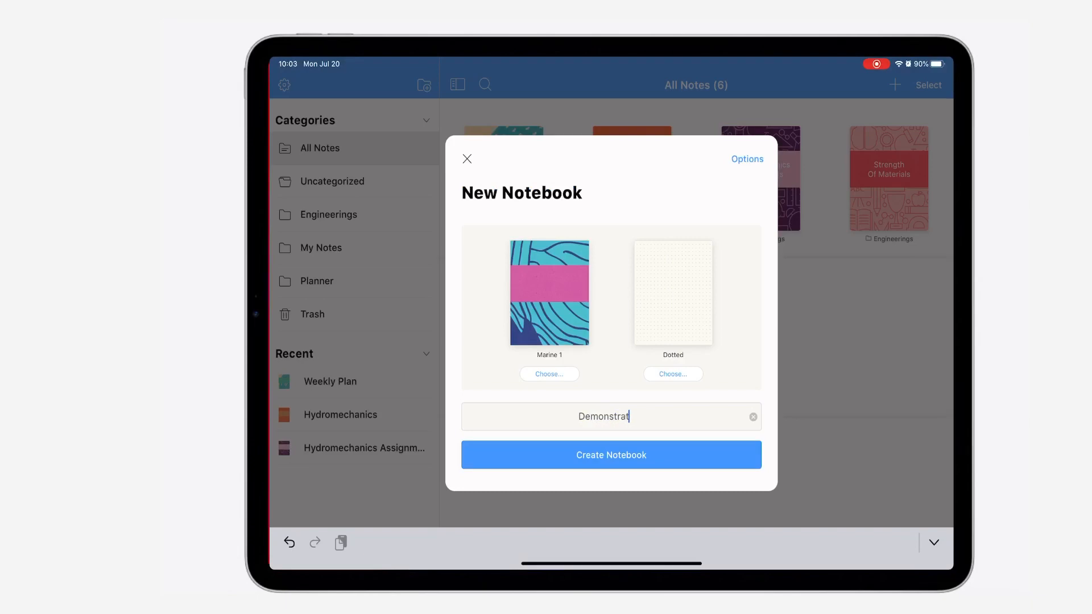
left_click(611, 455)
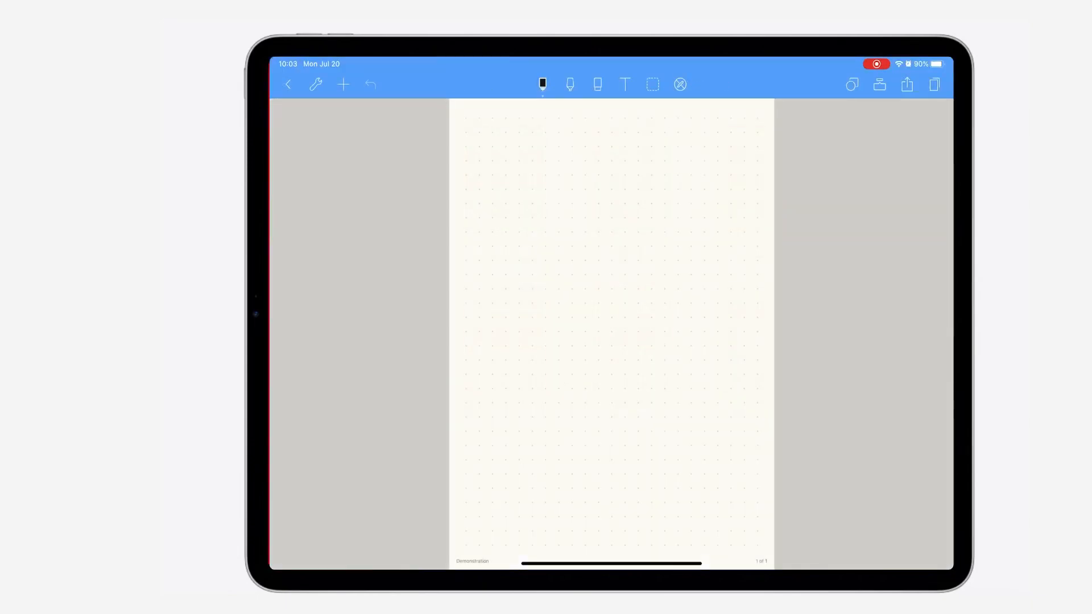
Remove a favourite pen and try the fine-liner and pencil styles, then write Noteshelf
left_click(542, 84)
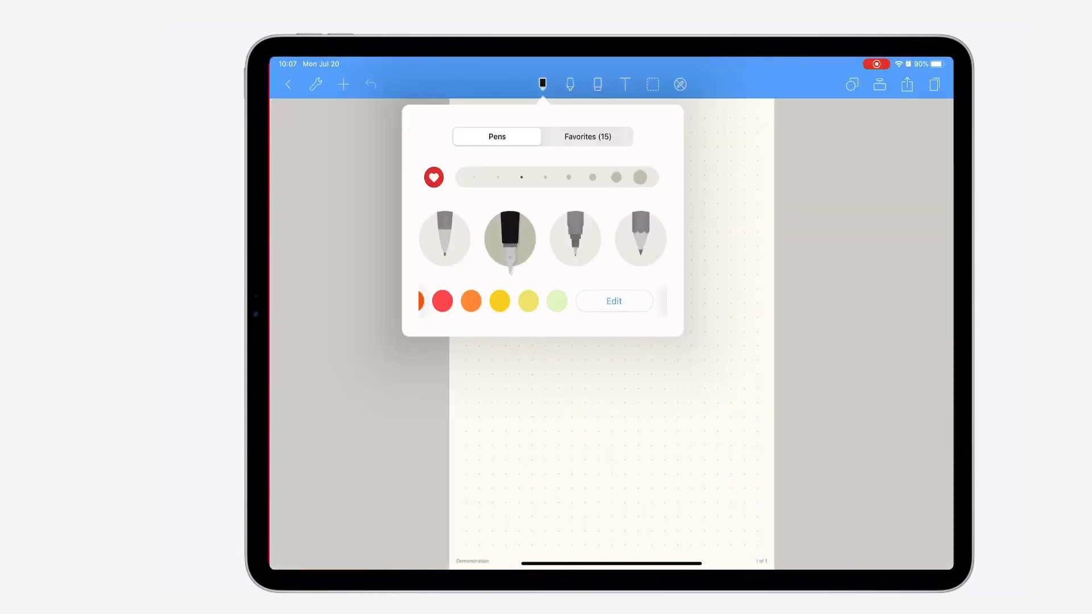
left_click(433, 177)
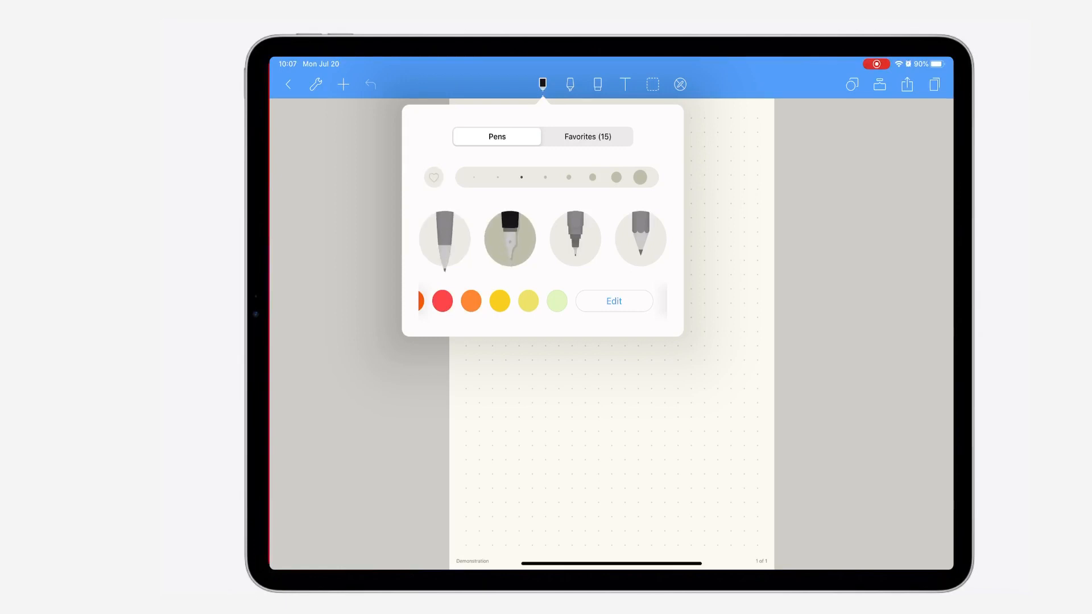
left_click(574, 239)
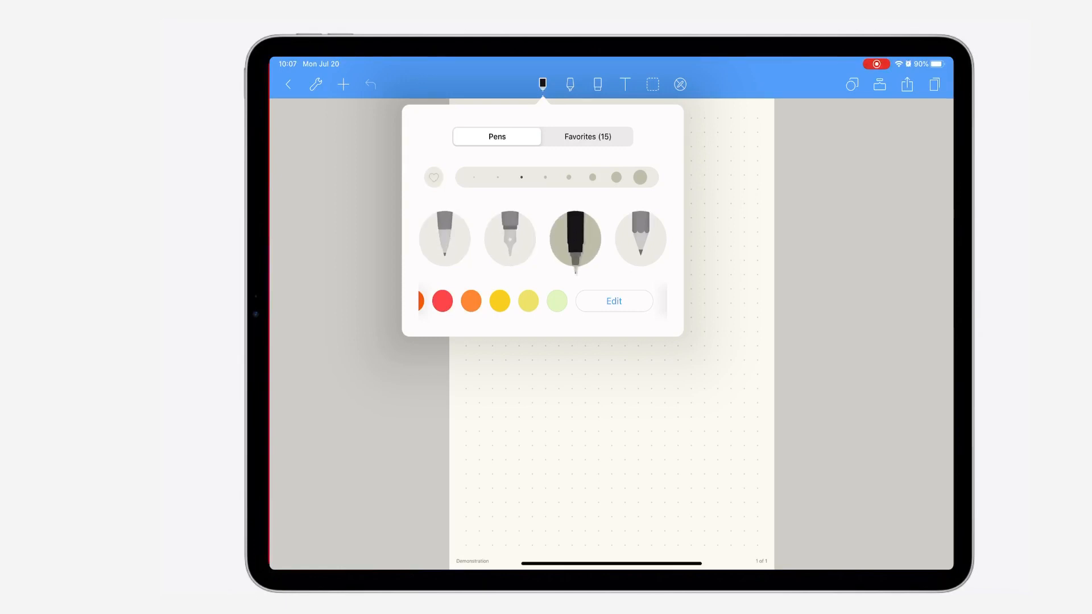
left_click(638, 238)
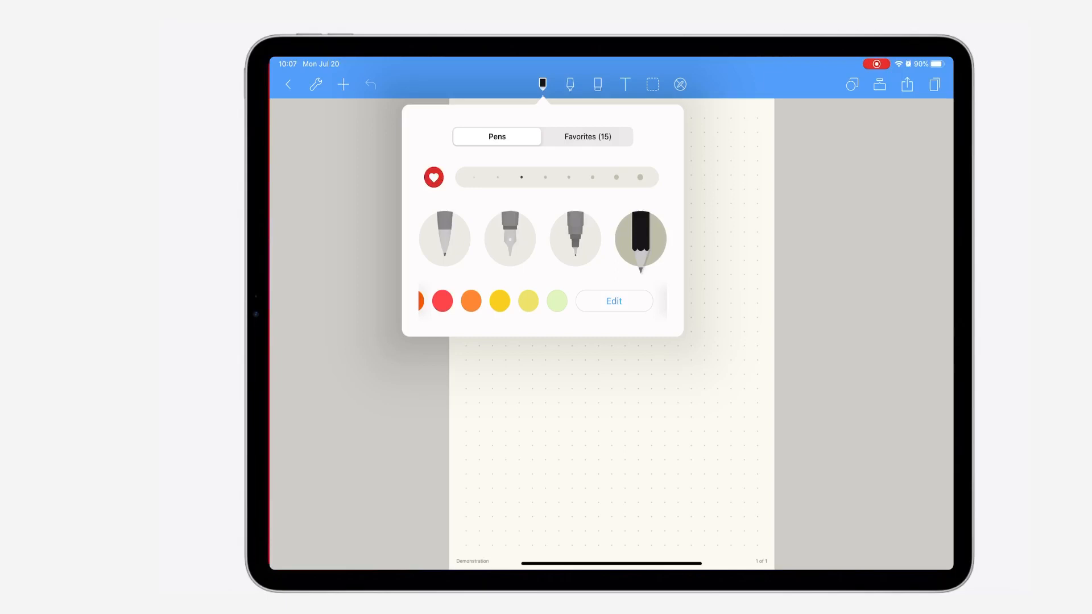
left_click(509, 239)
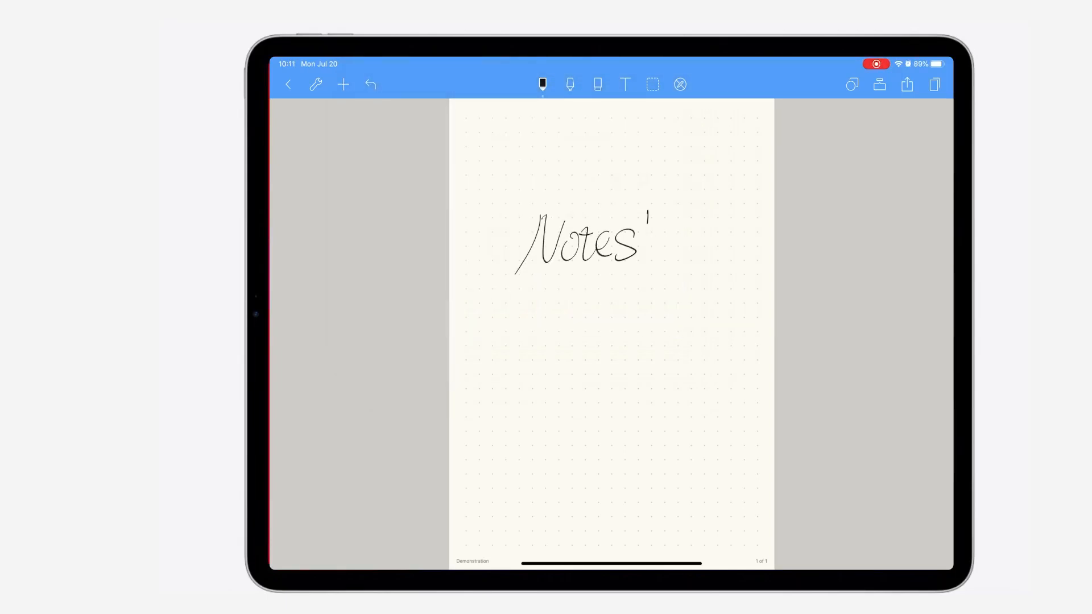
Underline with the highlighter, draw coloured doodles, and check pen colours
left_click(543, 84)
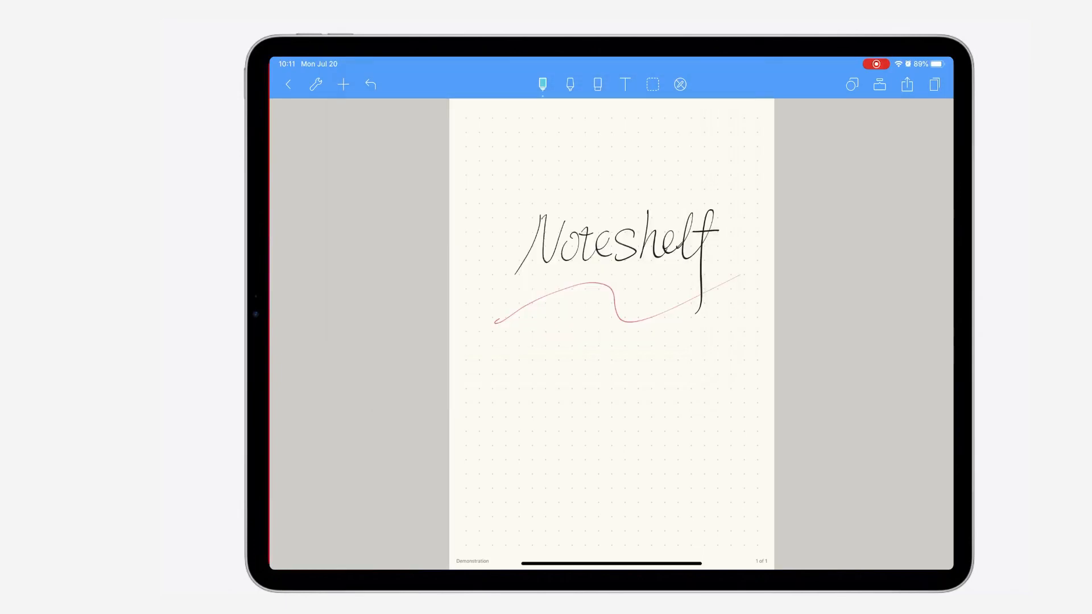
left_click(542, 84)
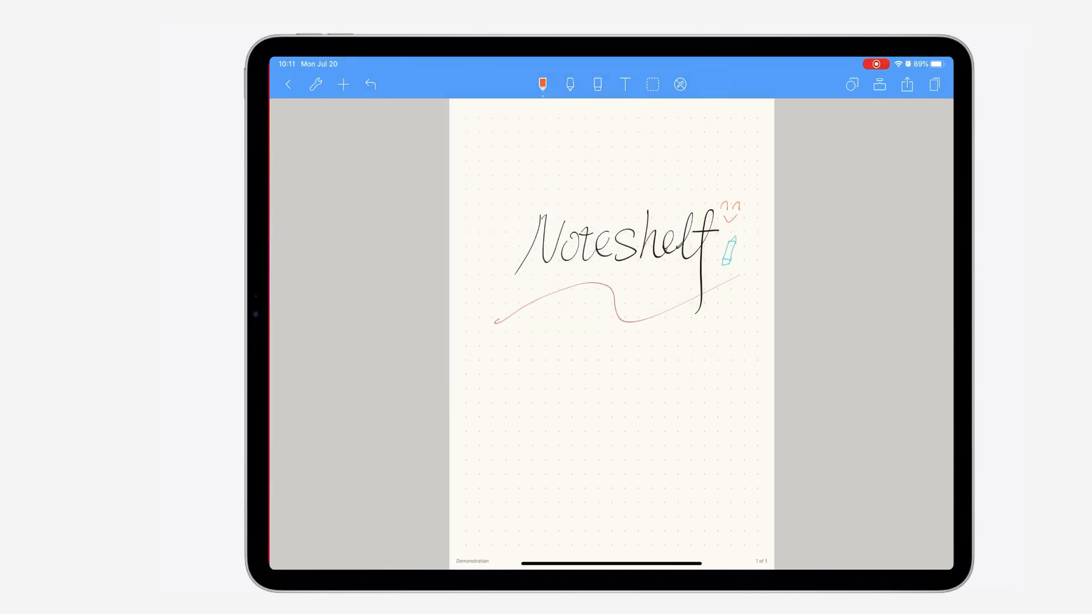
left_click(542, 84)
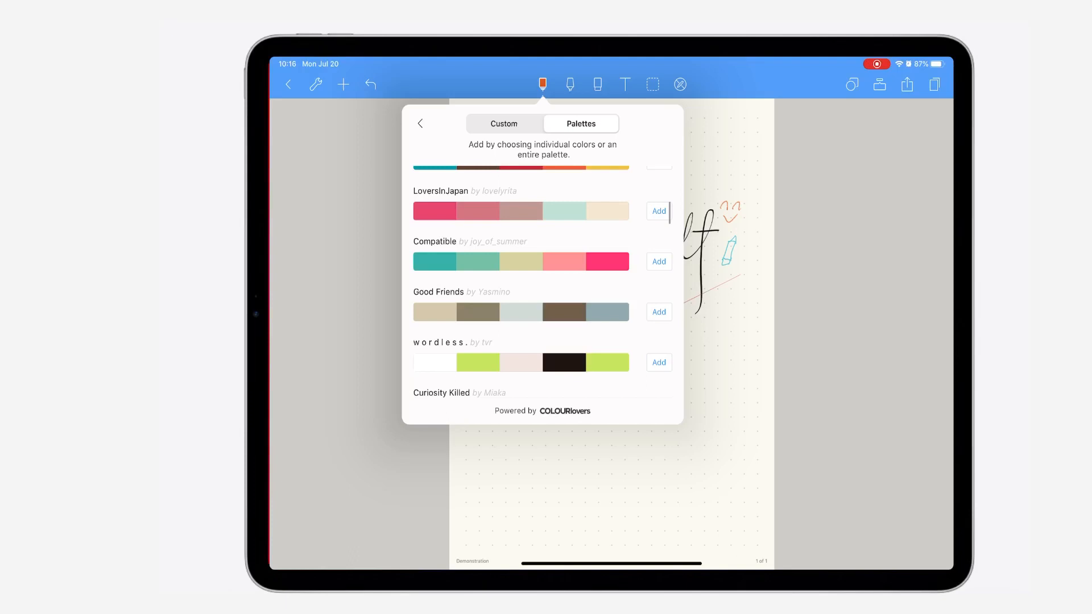
Enable Show Favorites Toolbar from the pen's Favorites tab, then pick the highlighter
left_click(420, 122)
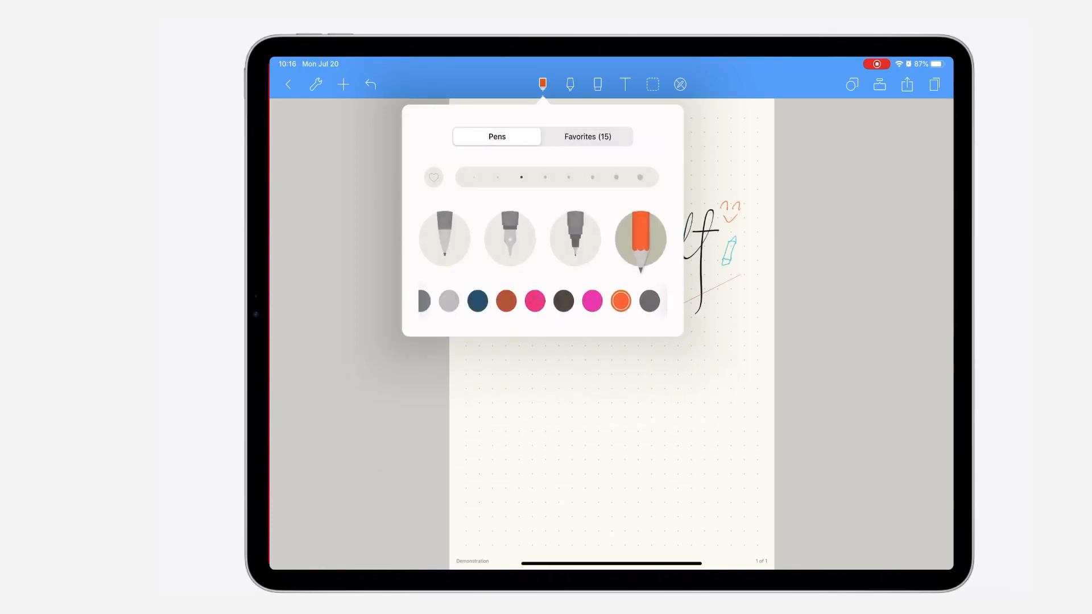
left_click(587, 136)
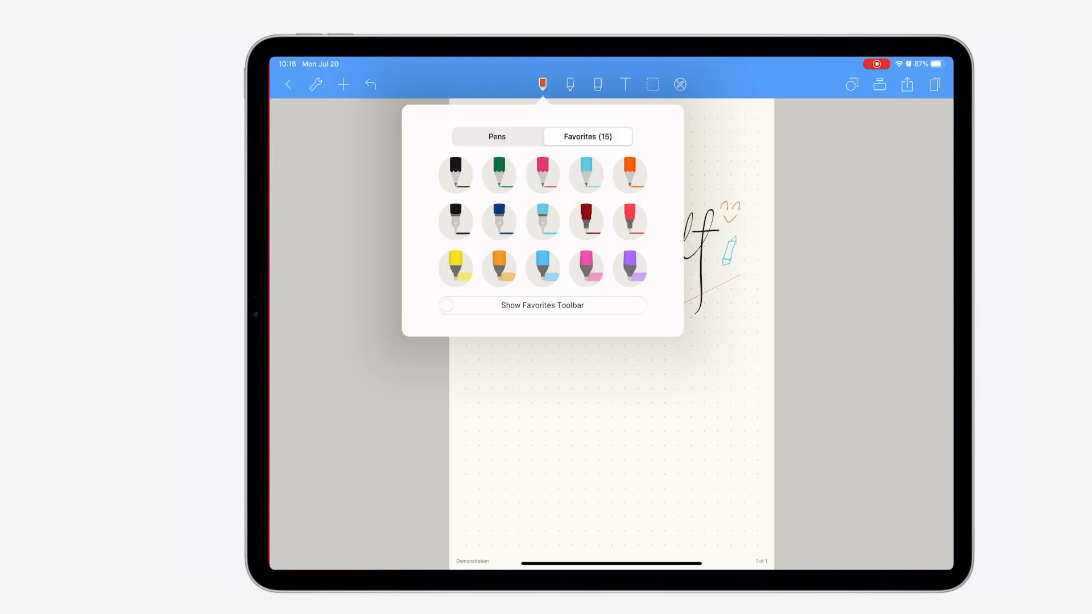
left_click(446, 305)
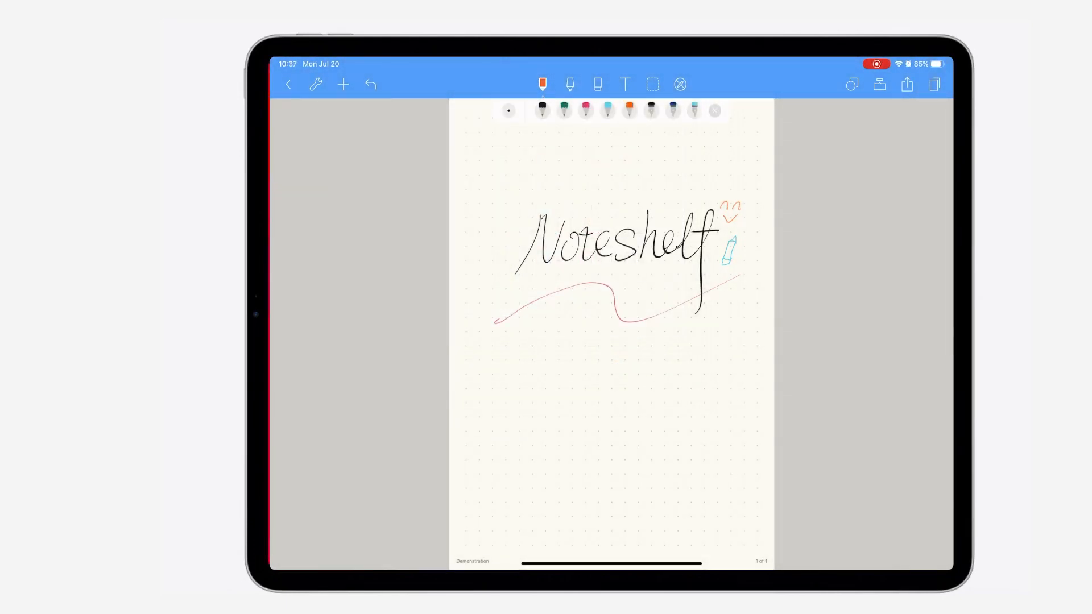
left_click(570, 84)
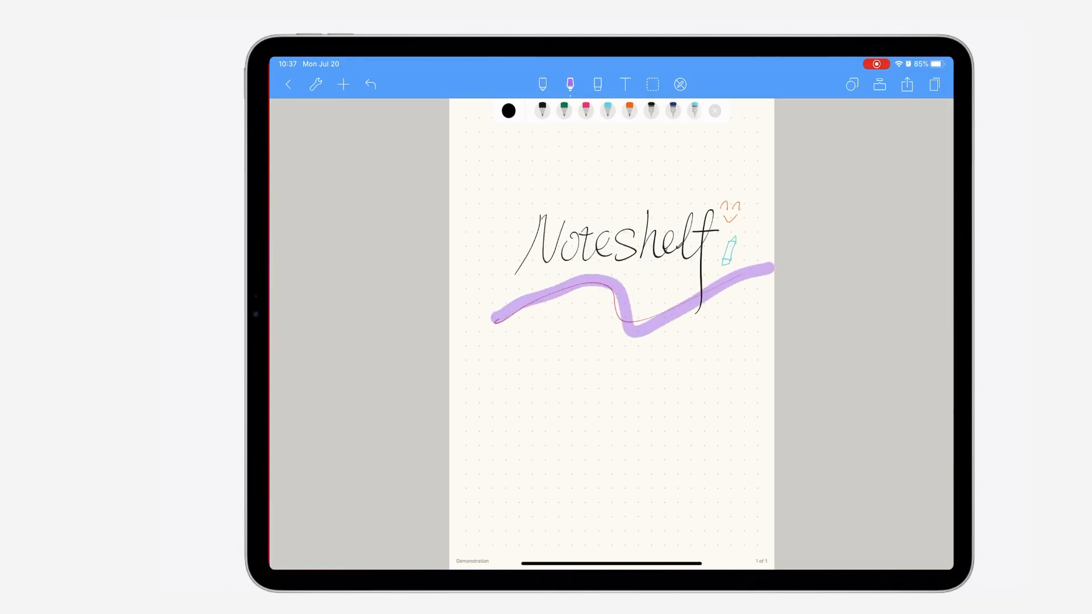
Paint the purple highlight along the pink wavy line and bring up eraser options
left_click(597, 84)
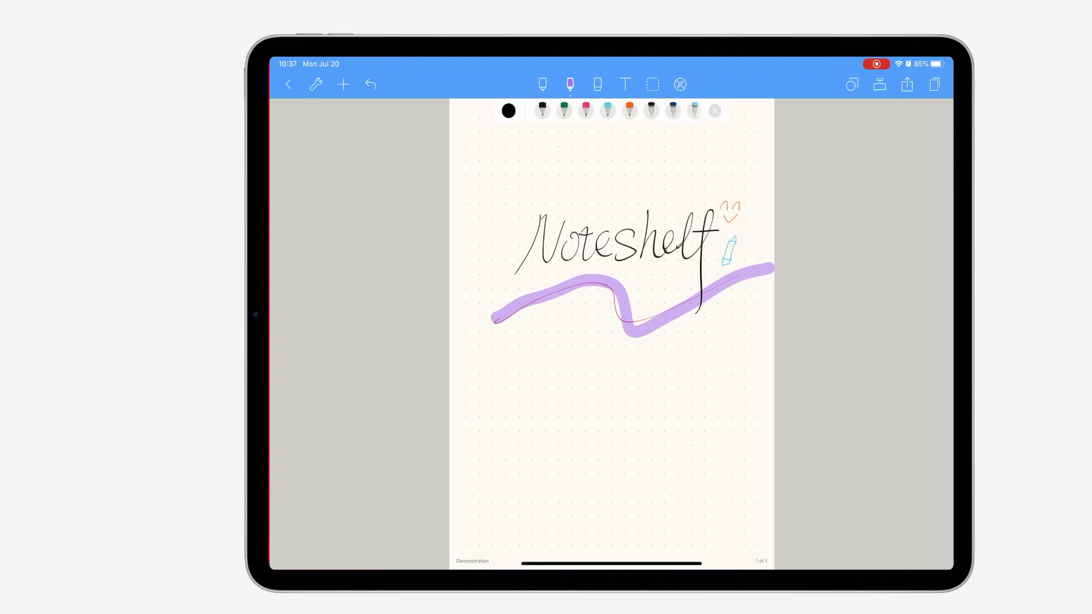
left_click(597, 85)
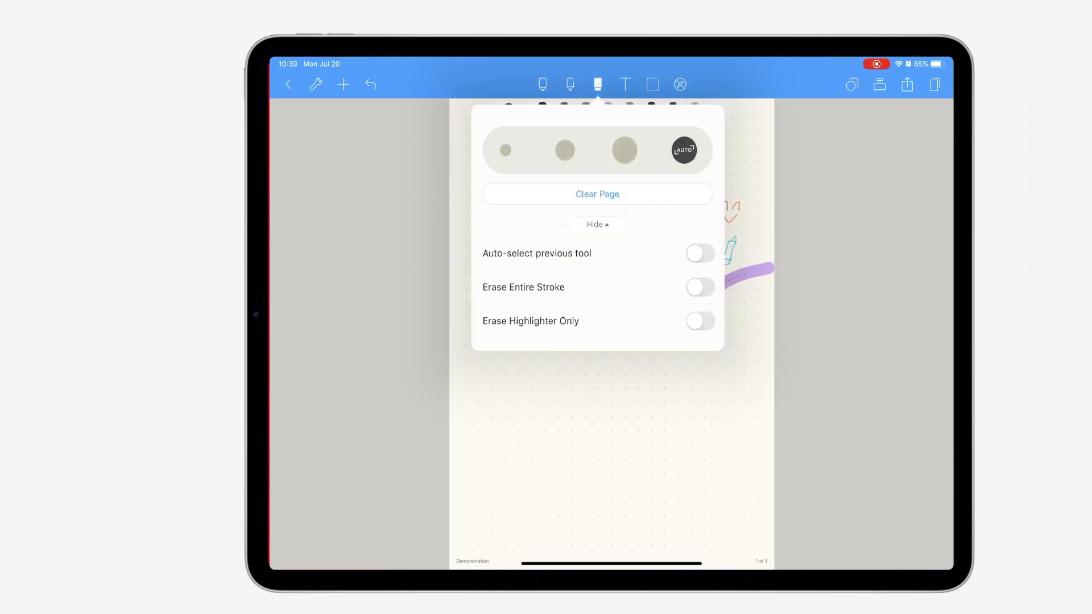
Switch the eraser to Erase Entire Stroke and add a greeting text box
left_click(570, 84)
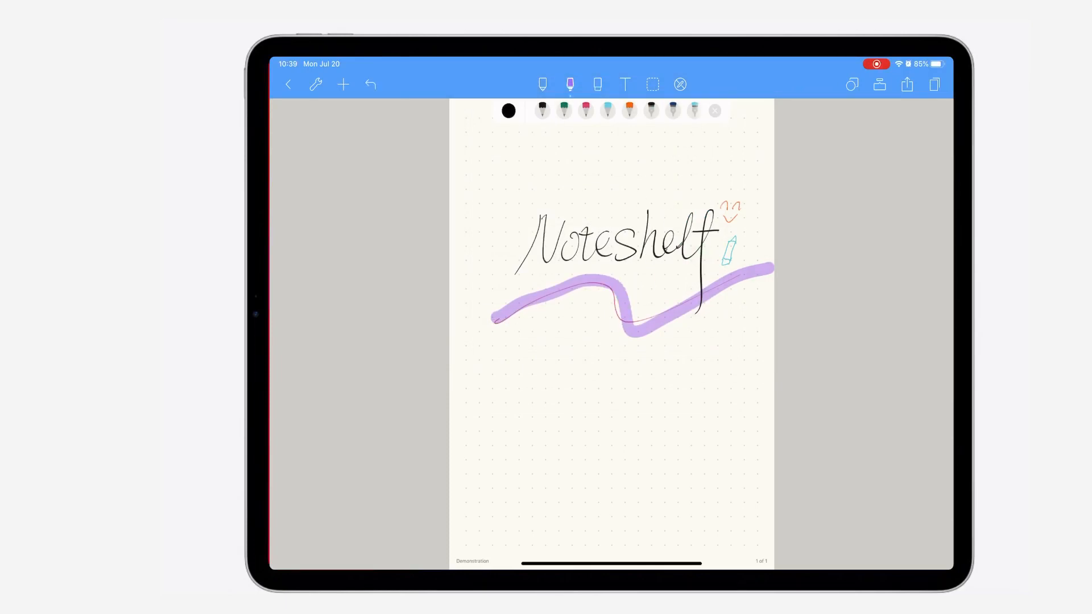
left_click(597, 84)
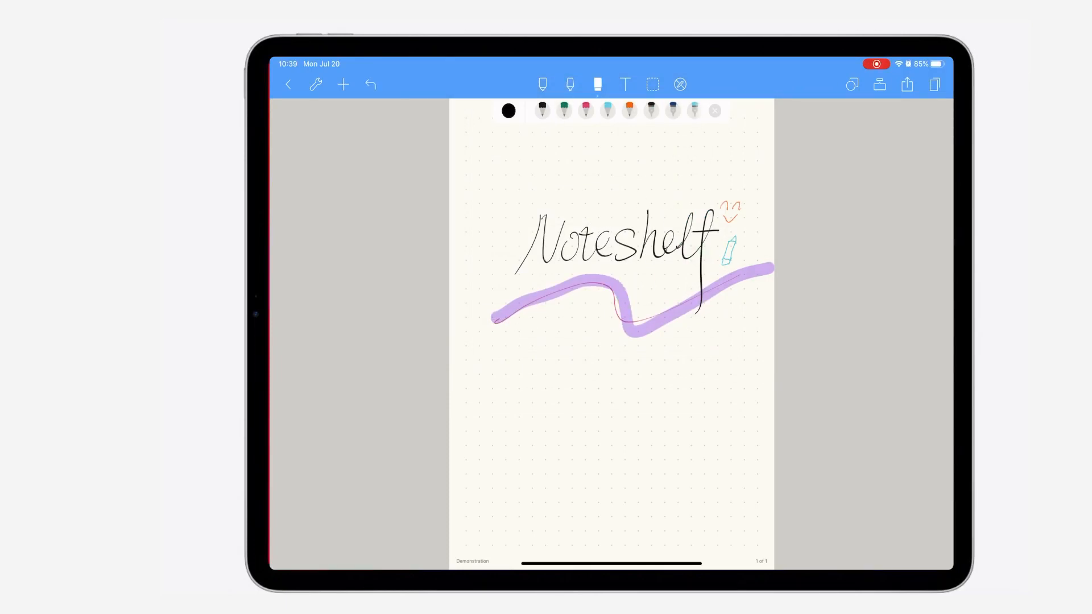
left_click(597, 85)
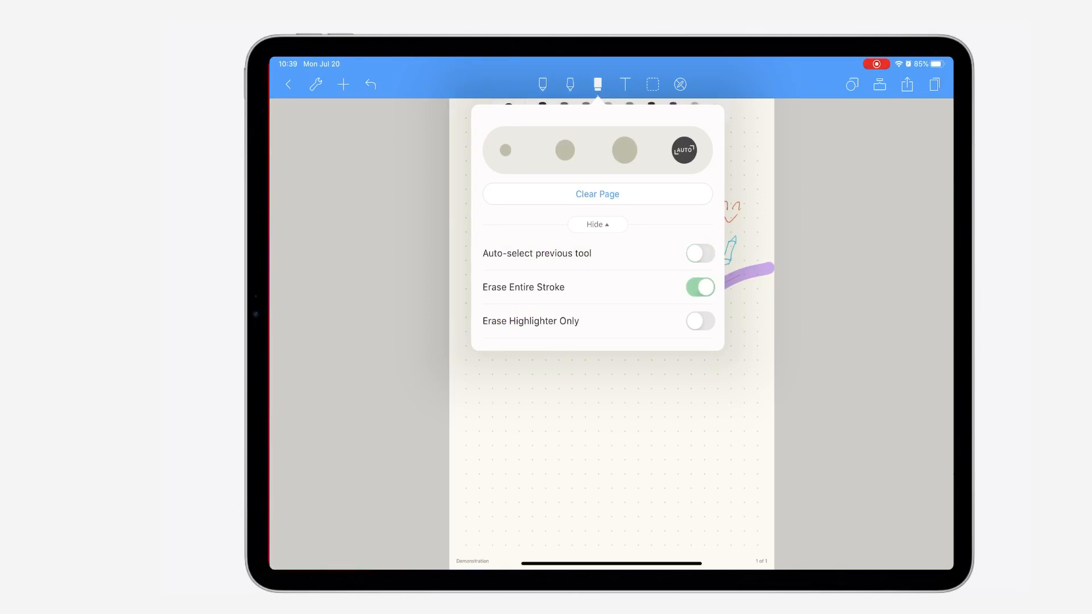
left_click(699, 321)
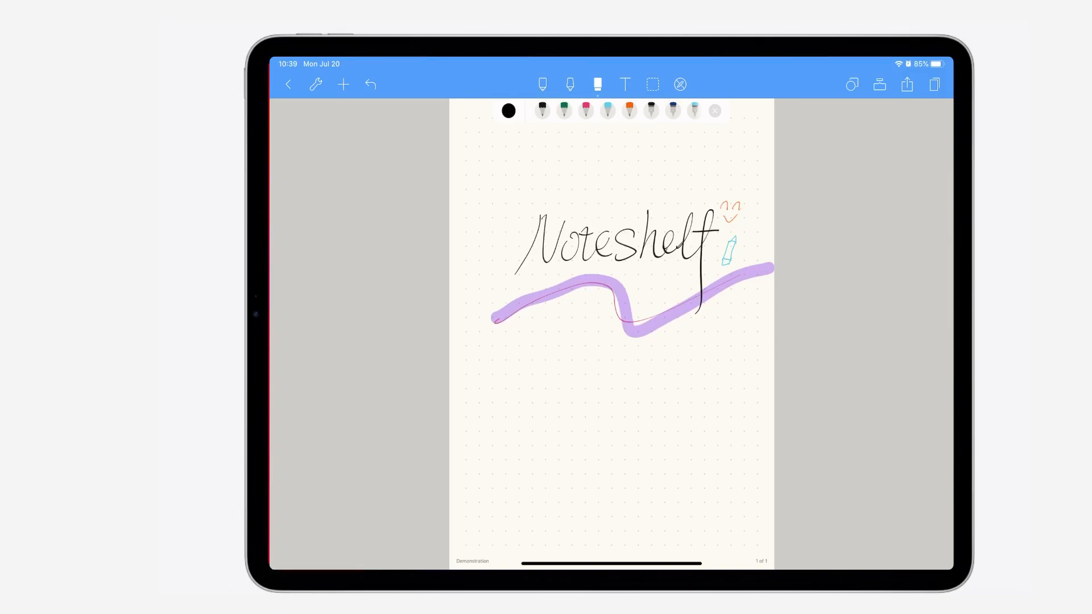
left_click(876, 63)
type("Hey, I'm iOSir")
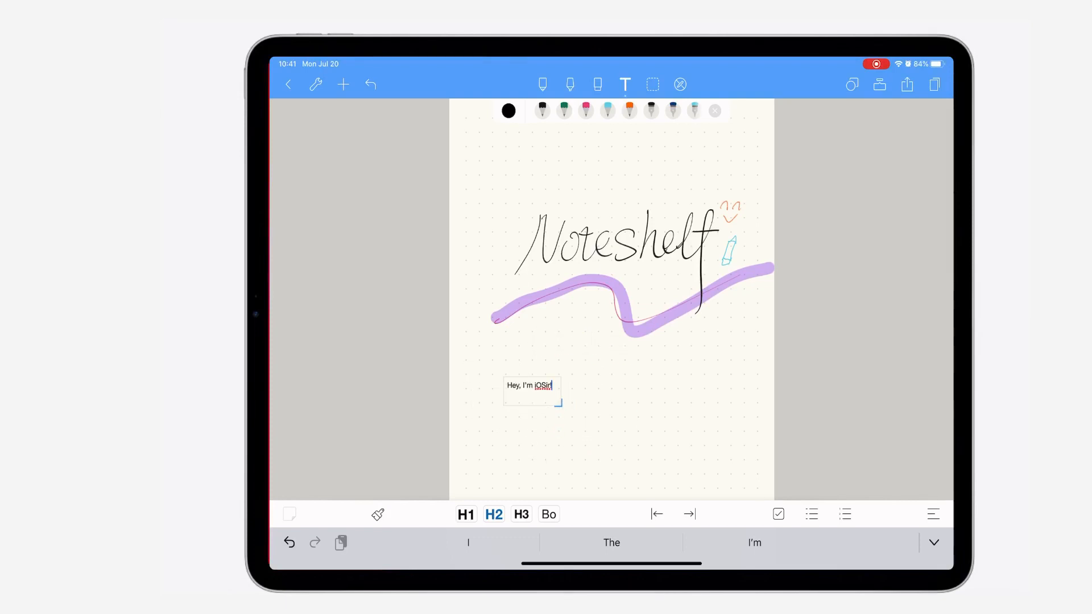
Give the 'Hey, I'm iOSir!' text box a script font and yellow background
left_click(378, 514)
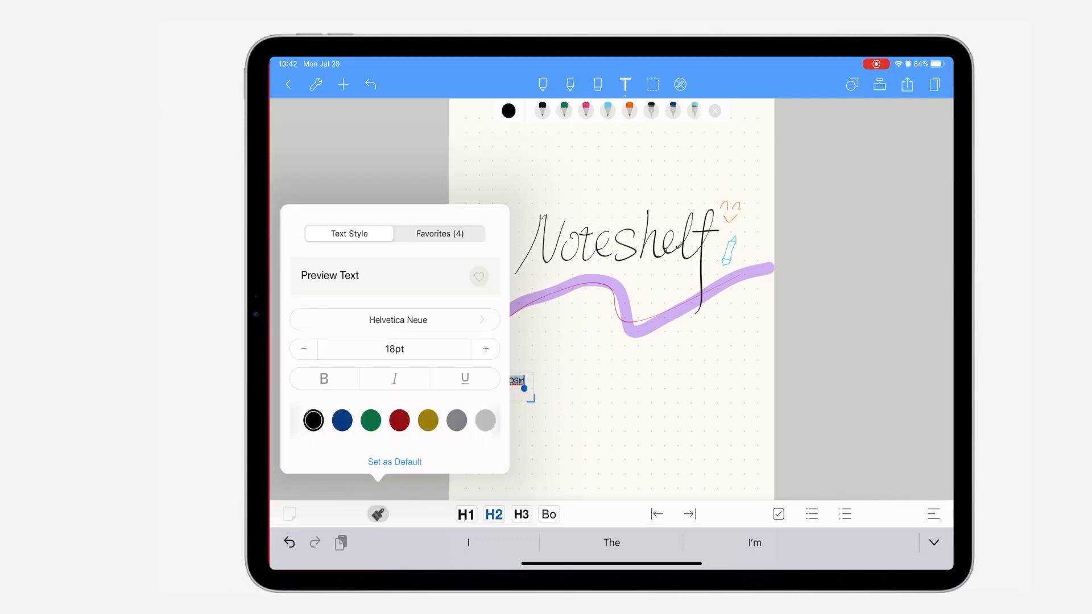
left_click(394, 320)
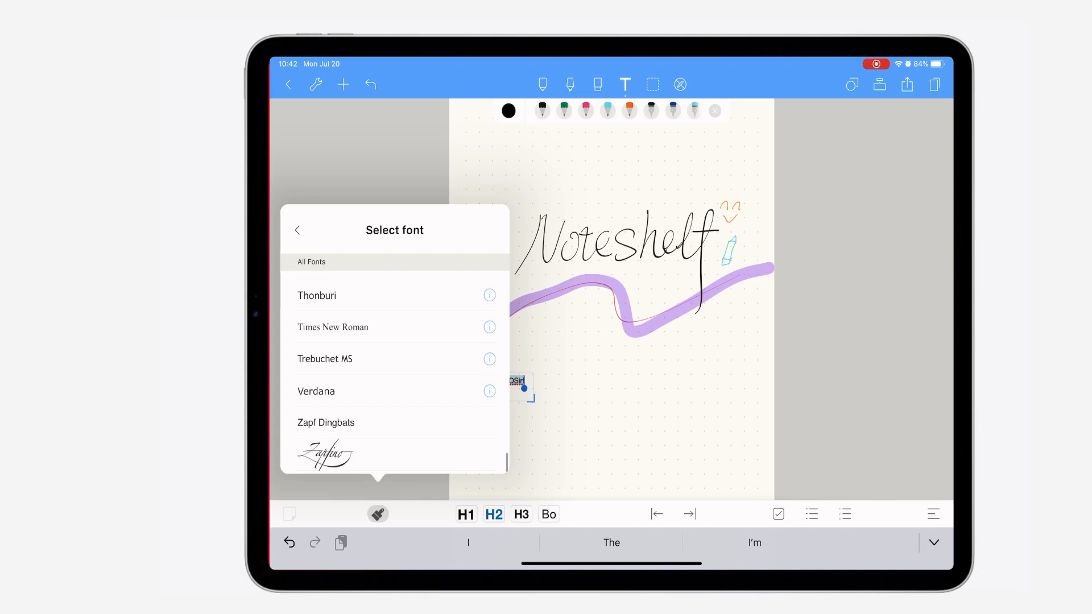
left_click(298, 230)
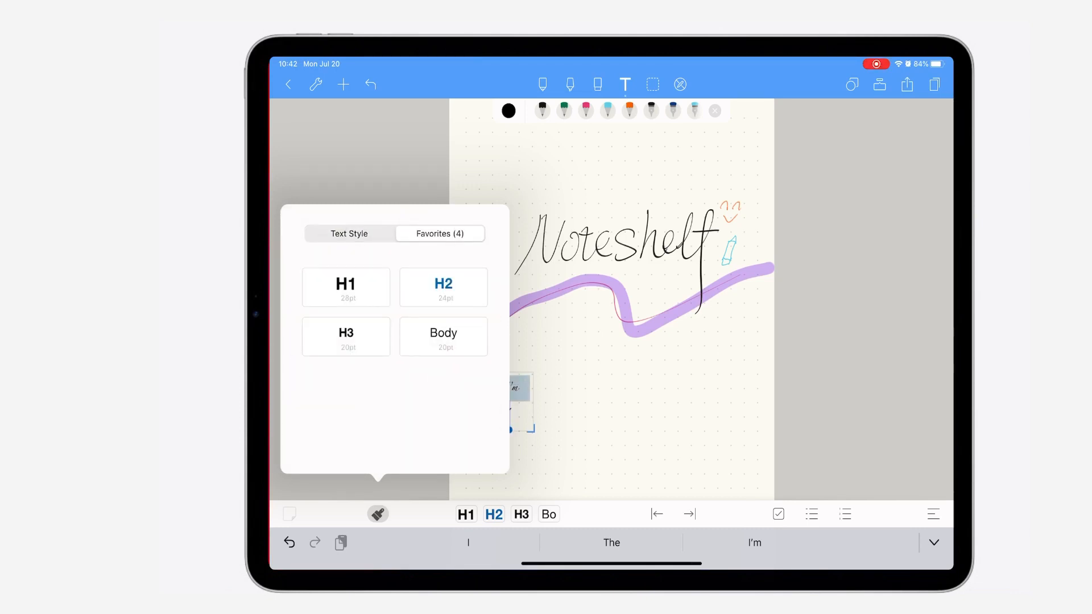
left_click(289, 515)
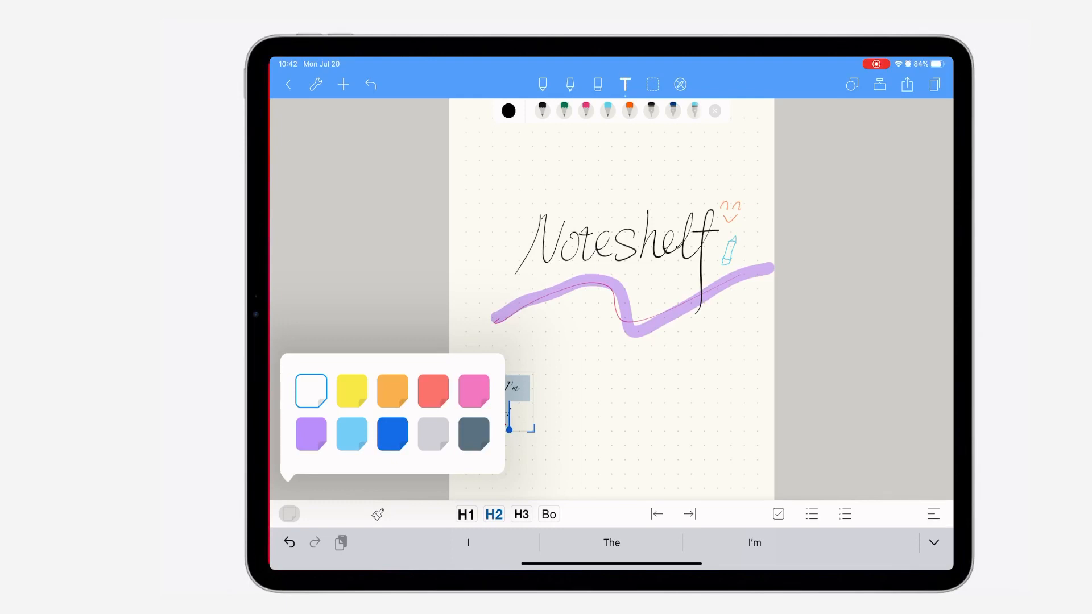
left_click(352, 390)
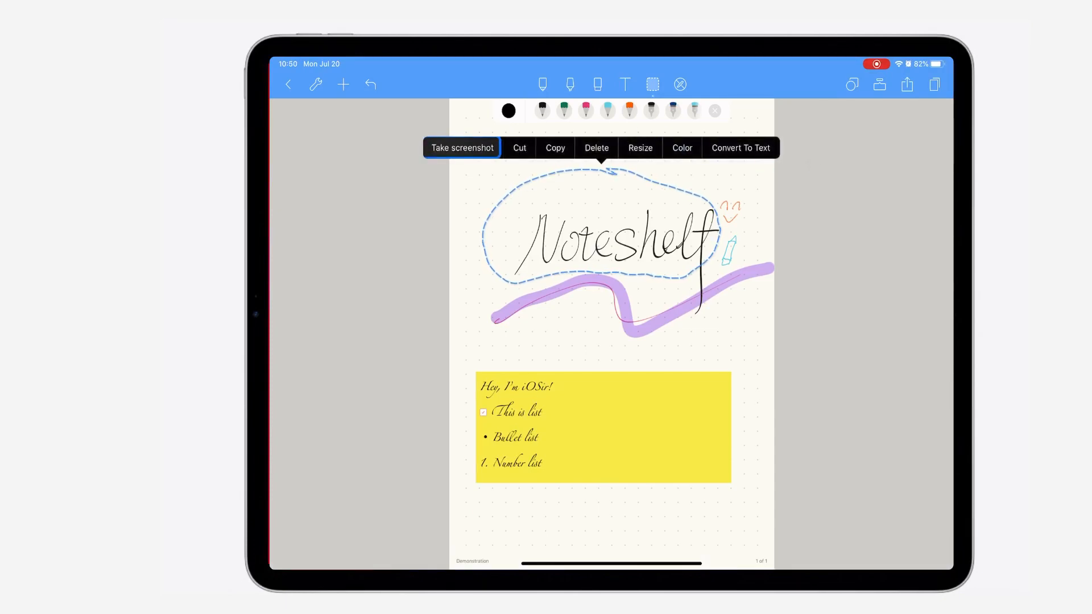
Convert the lasso-selected handwritten Noteshelf to text
left_click(639, 147)
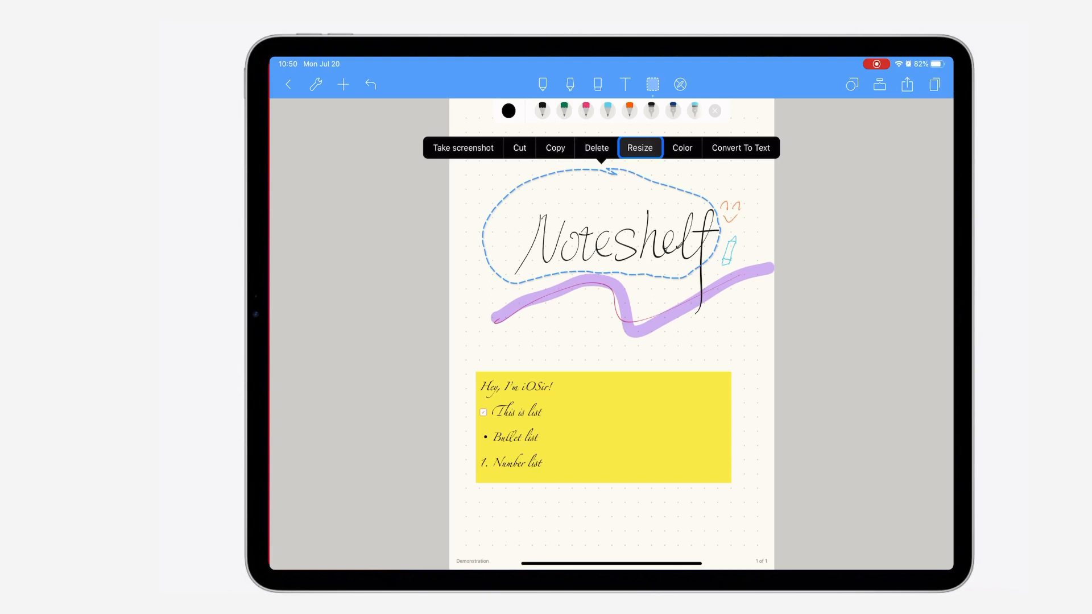
left_click(741, 148)
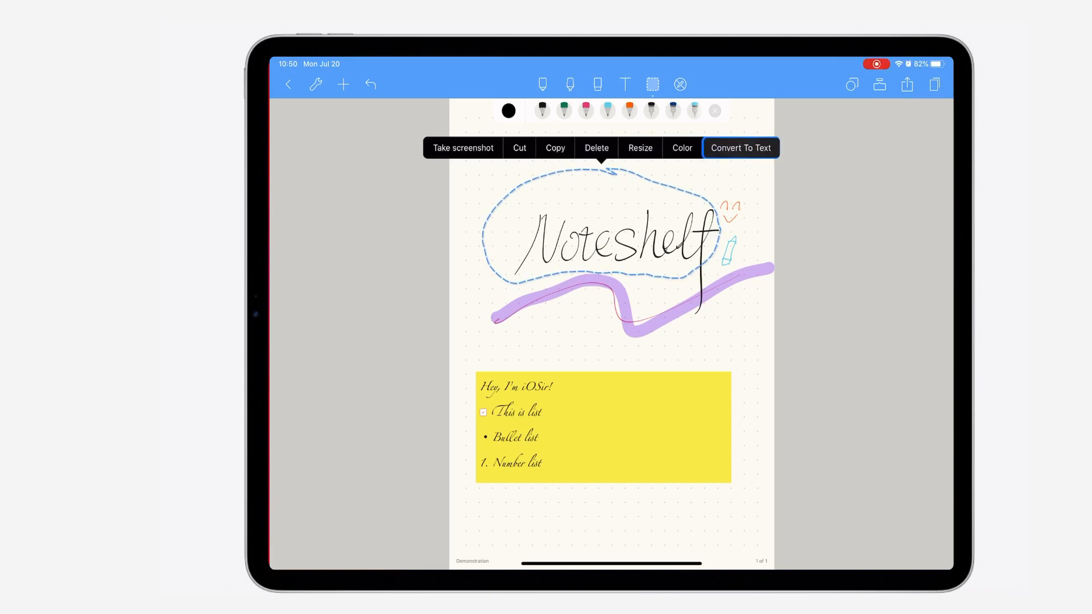
left_click(741, 147)
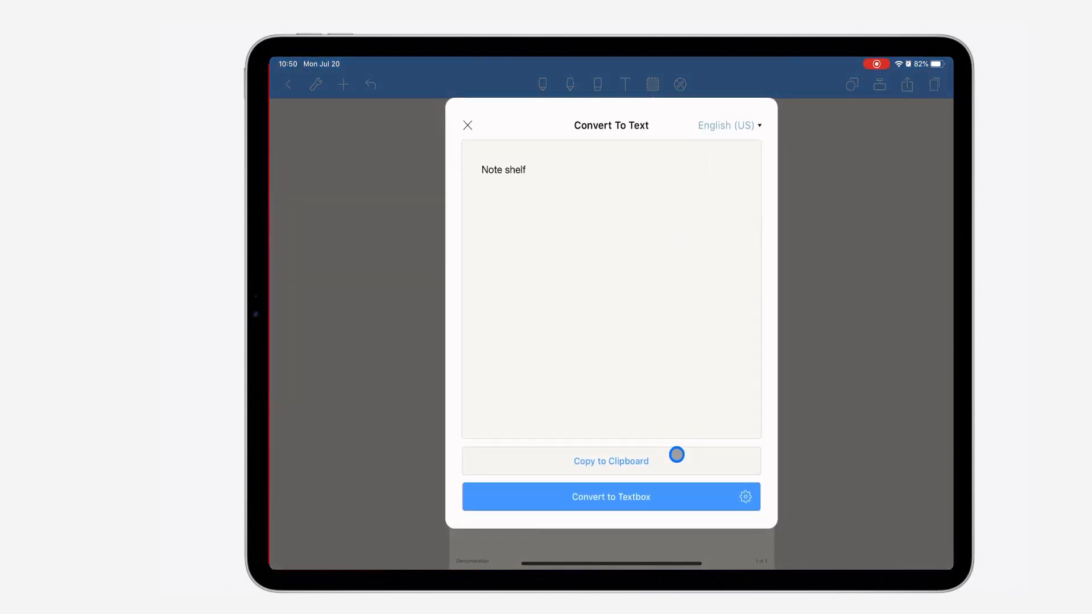
Browse recognition languages and copy the recognised 'Note shelf' to the clipboard
left_click(726, 125)
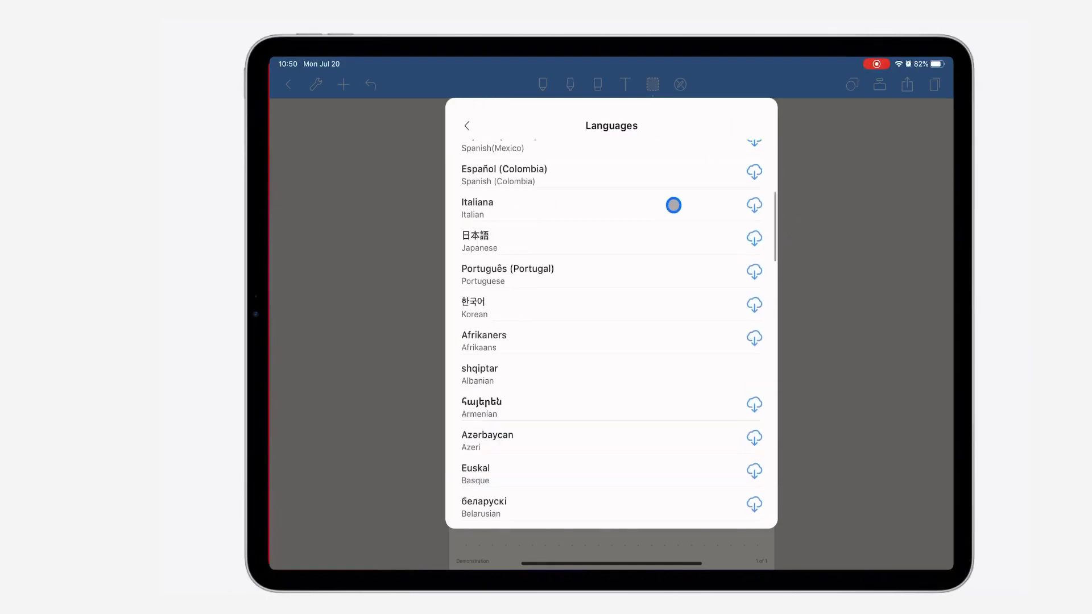
scroll("down", 3)
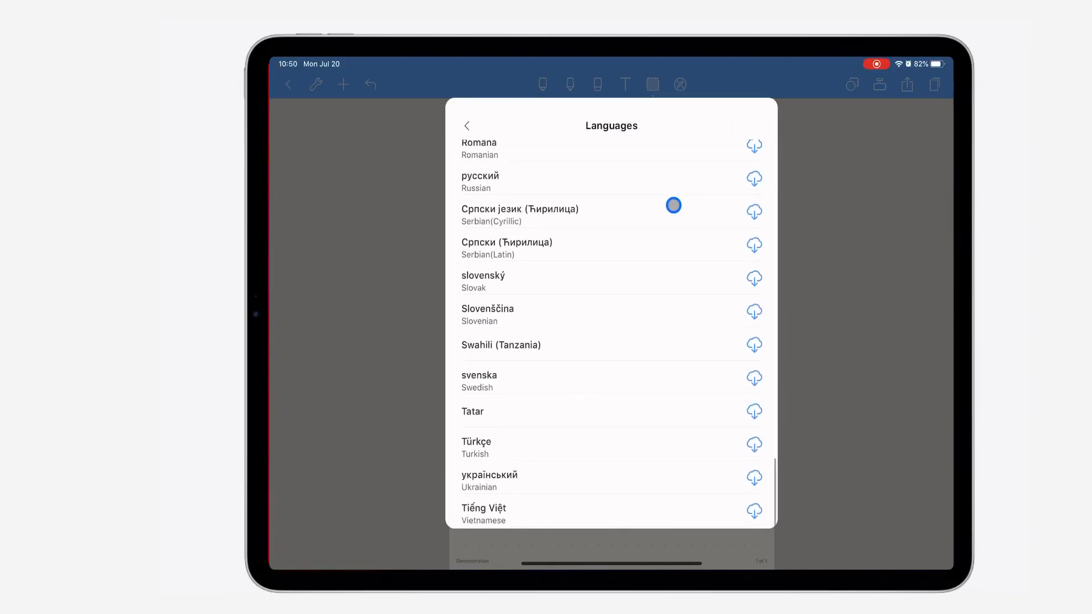
scroll("up", 3)
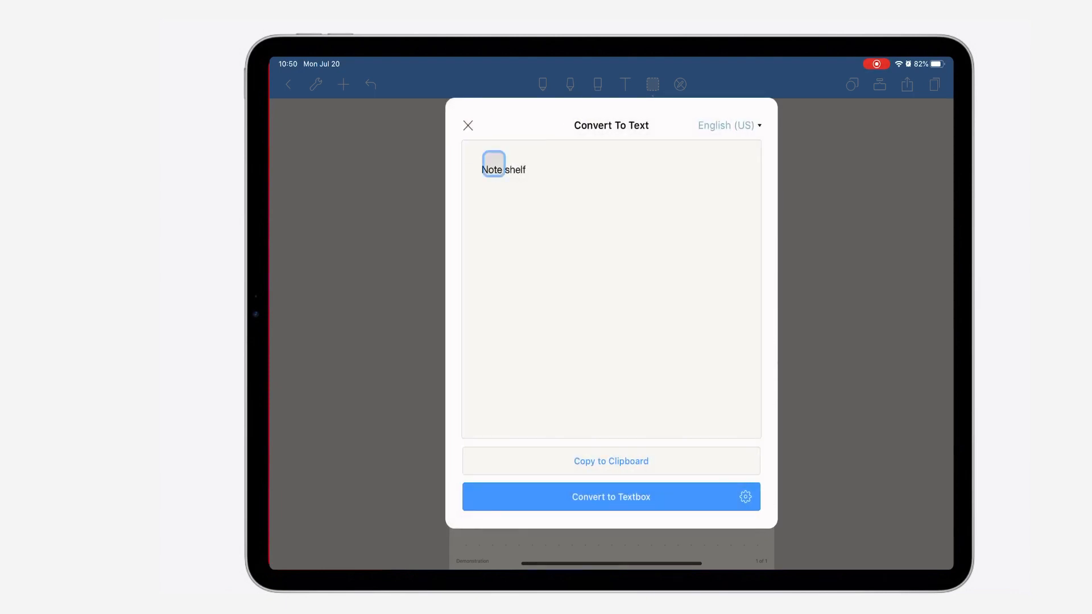
left_click(611, 461)
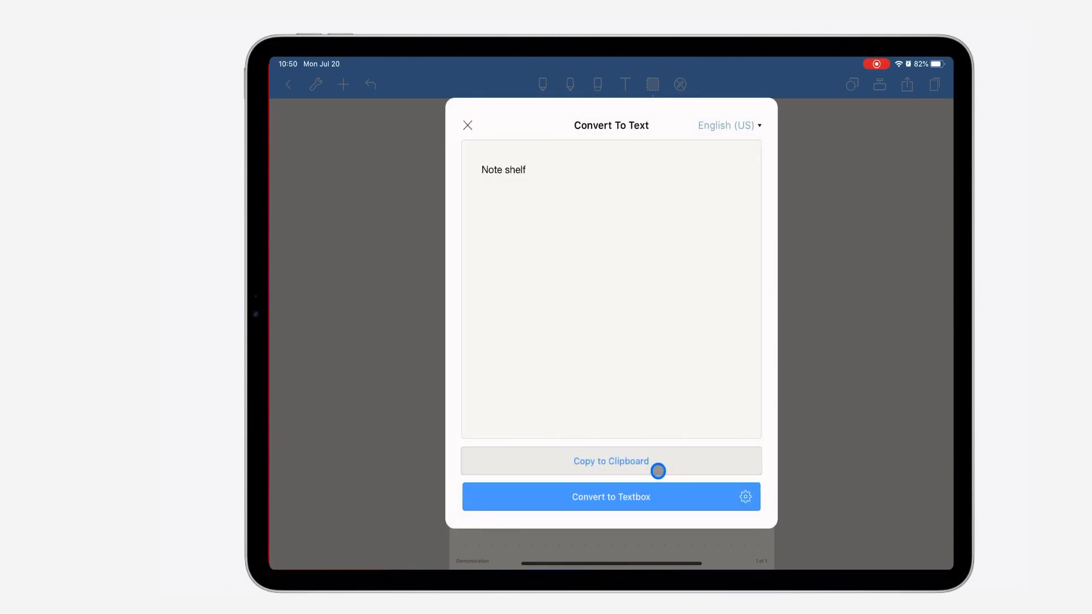
left_click(468, 125)
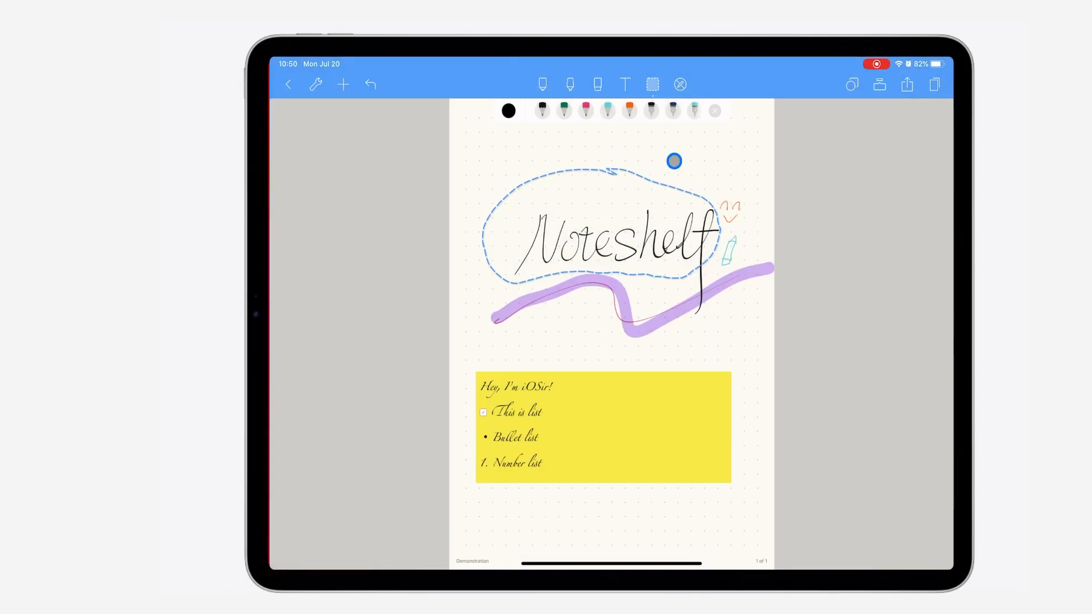
Clear the handwriting selection, glance at the pages overview, and close the magnified writing area
left_click(679, 85)
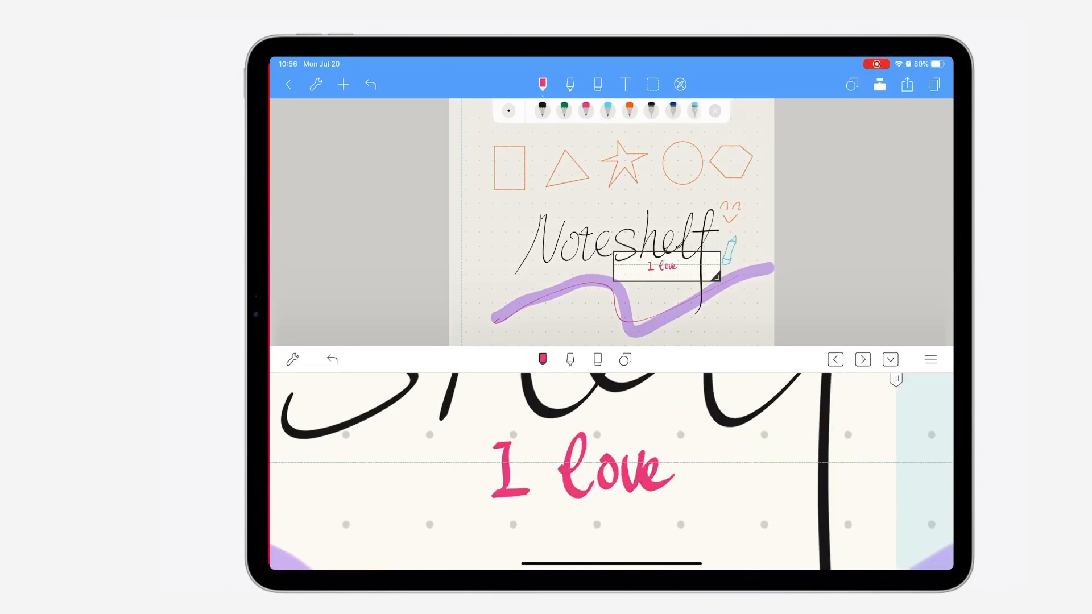
left_click(934, 83)
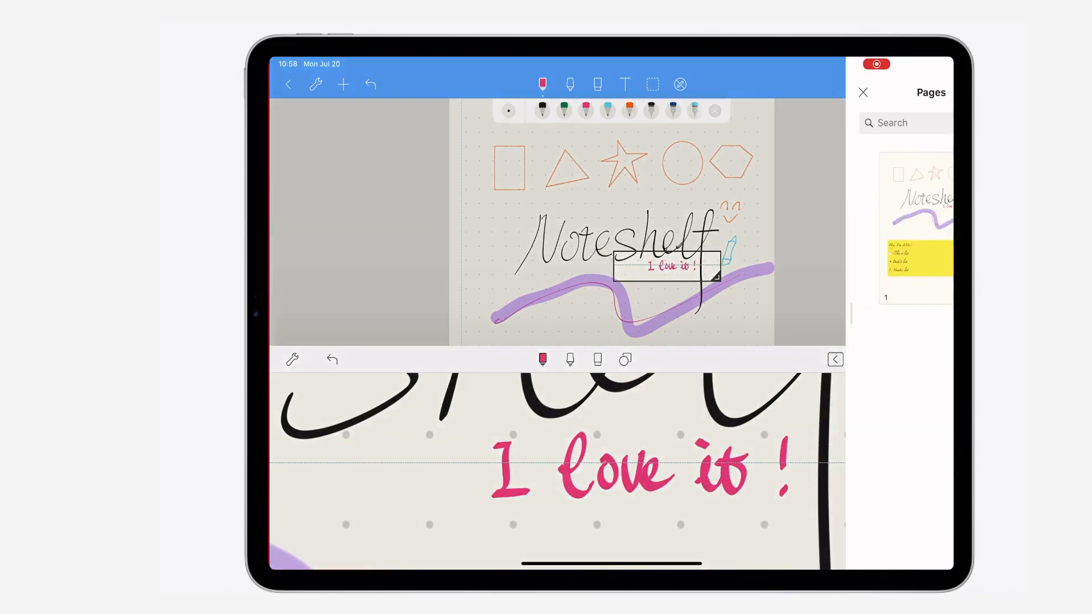
left_click(862, 93)
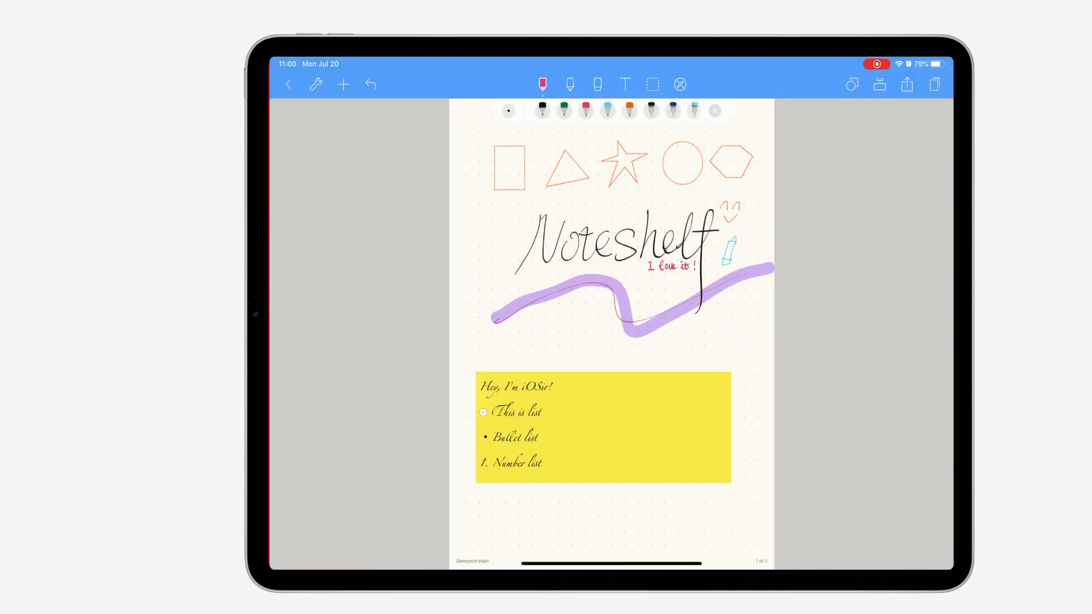
left_click(342, 84)
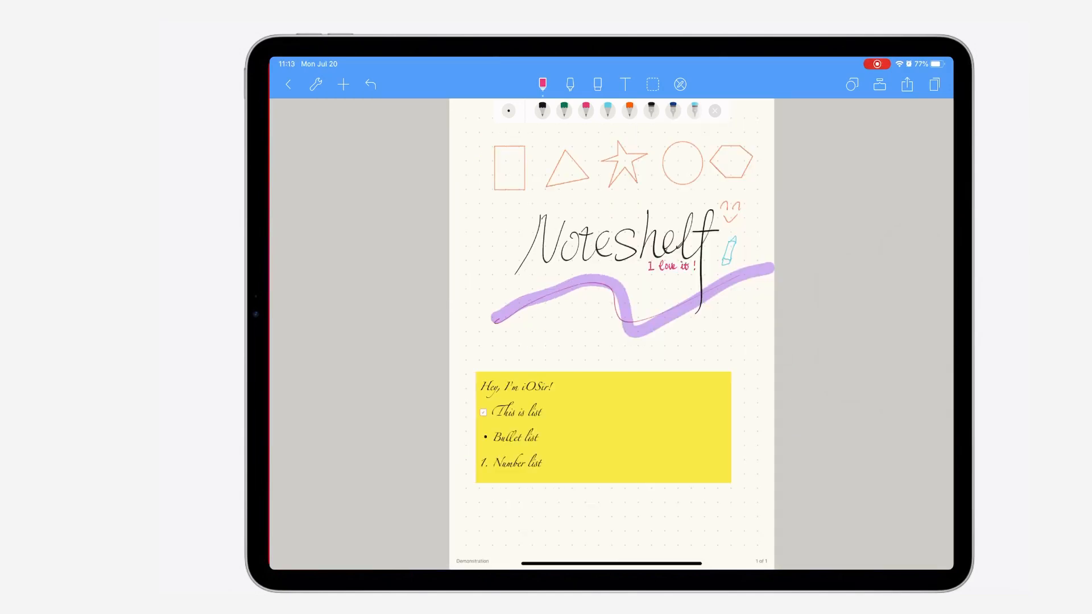
Insert the rainbow heart clipart below the purple highlighter stroke
left_click(343, 83)
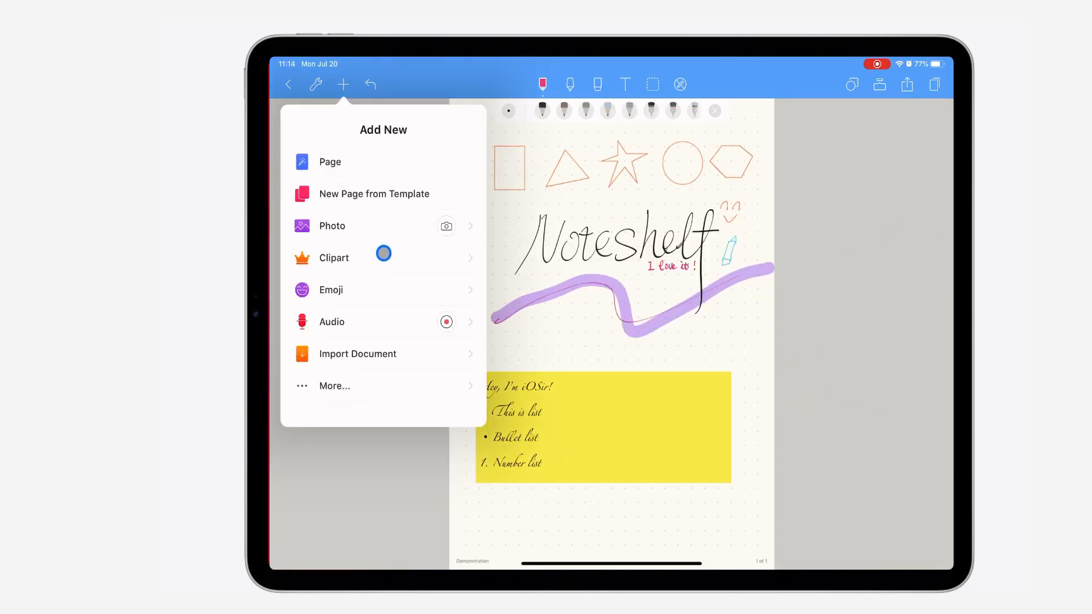
left_click(332, 258)
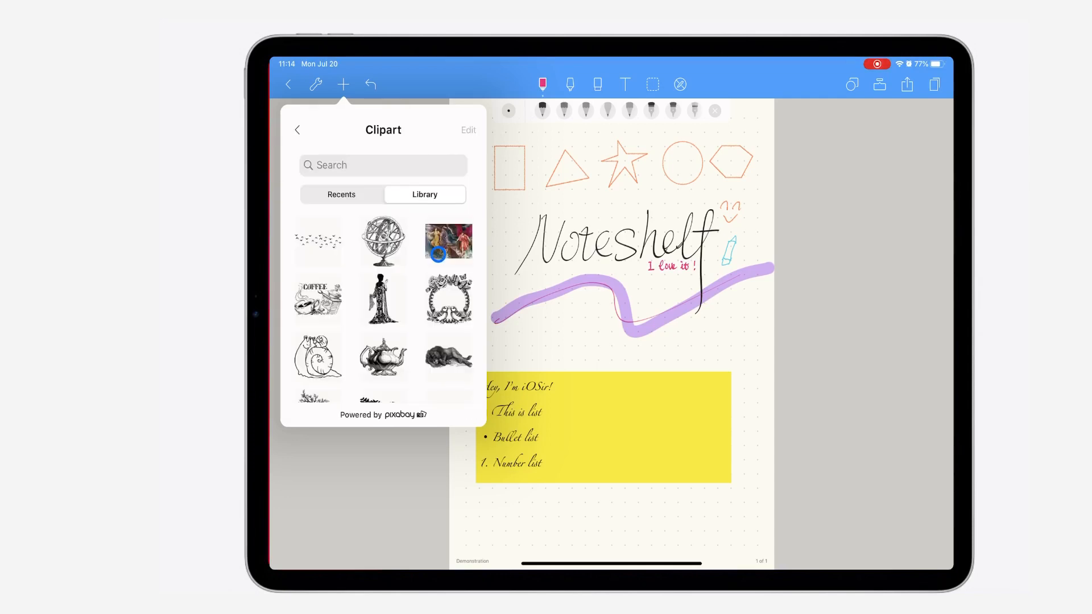
left_click(447, 241)
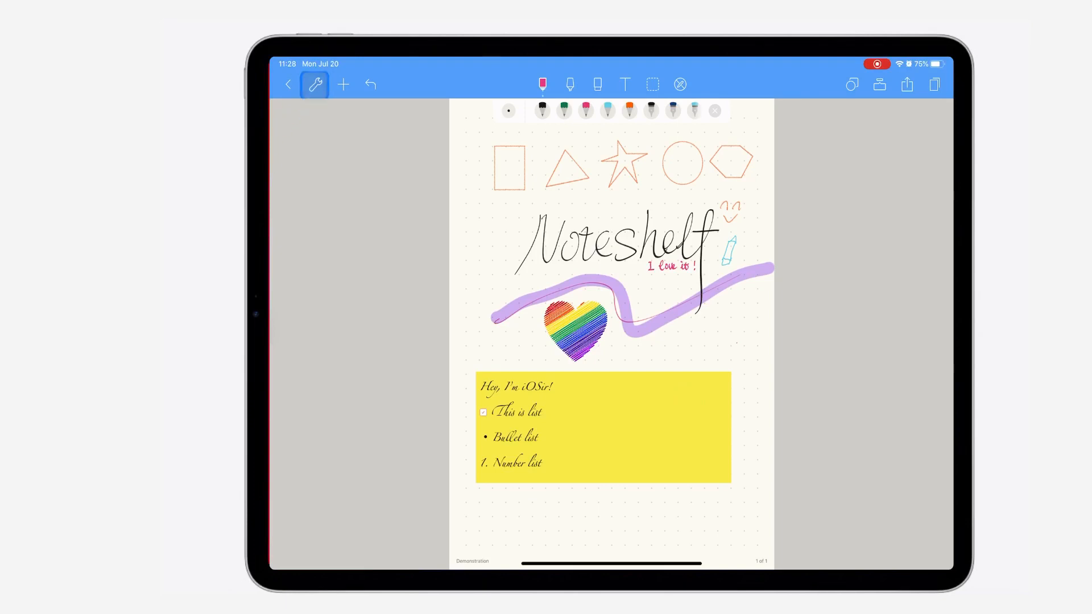
Record a short audio clip on the page, stop it, and play it back
left_click(342, 84)
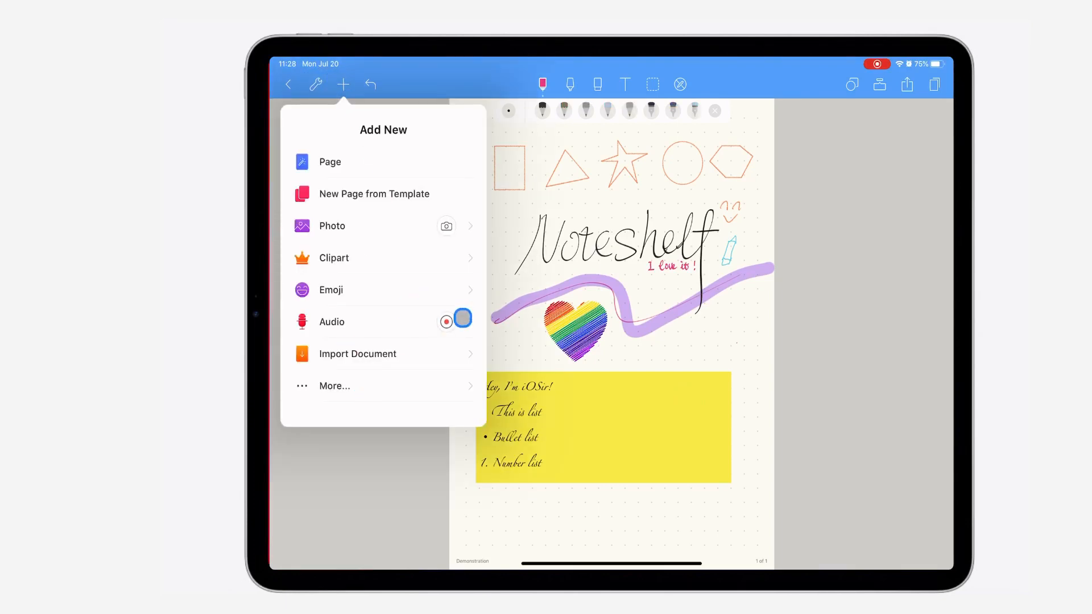
left_click(332, 320)
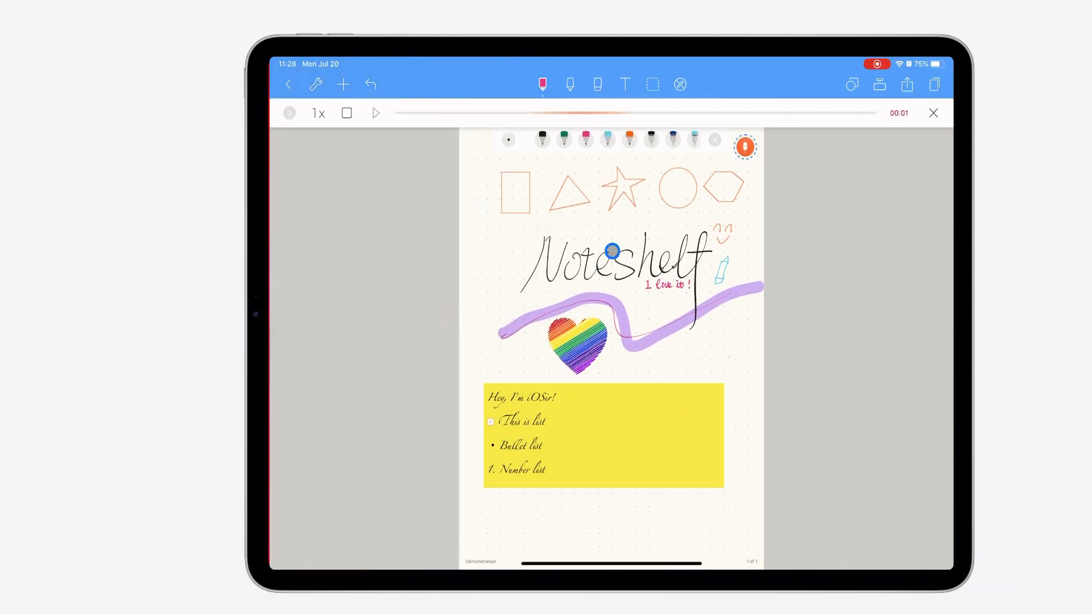
left_click(376, 113)
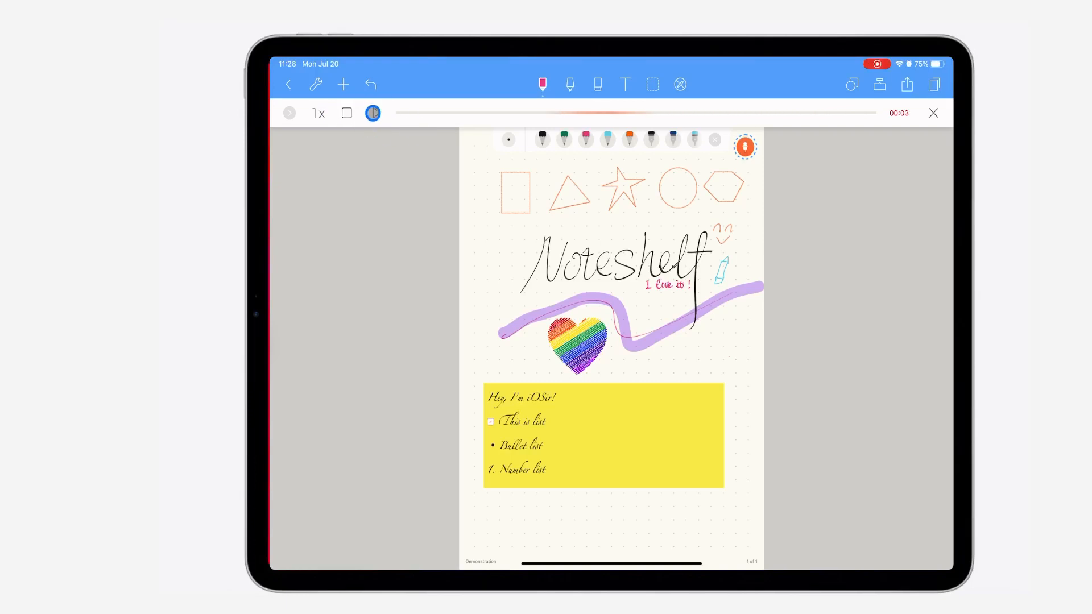
left_click(345, 113)
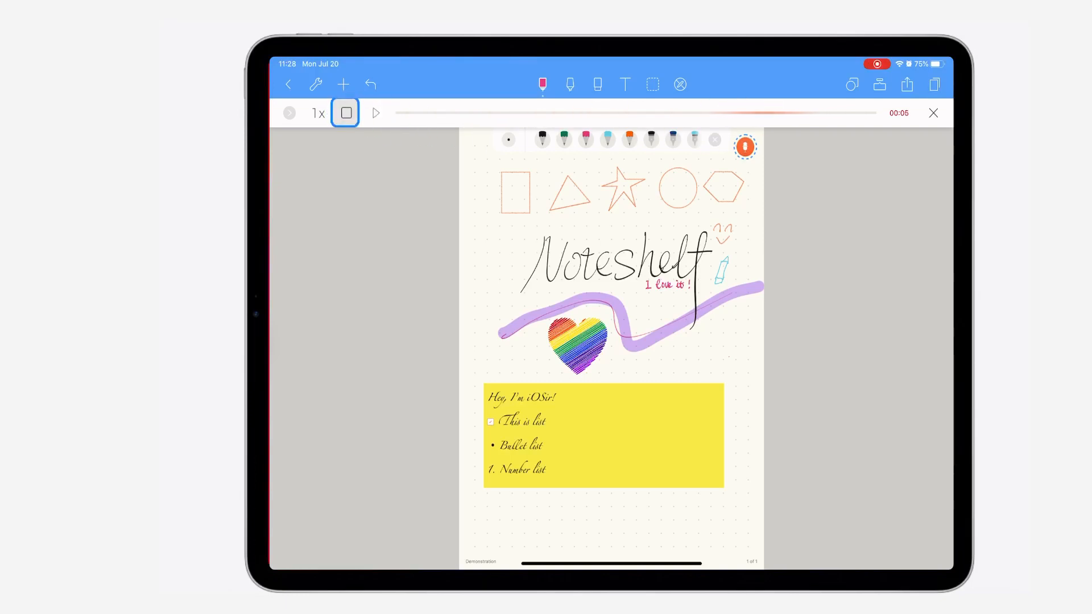
left_click(346, 113)
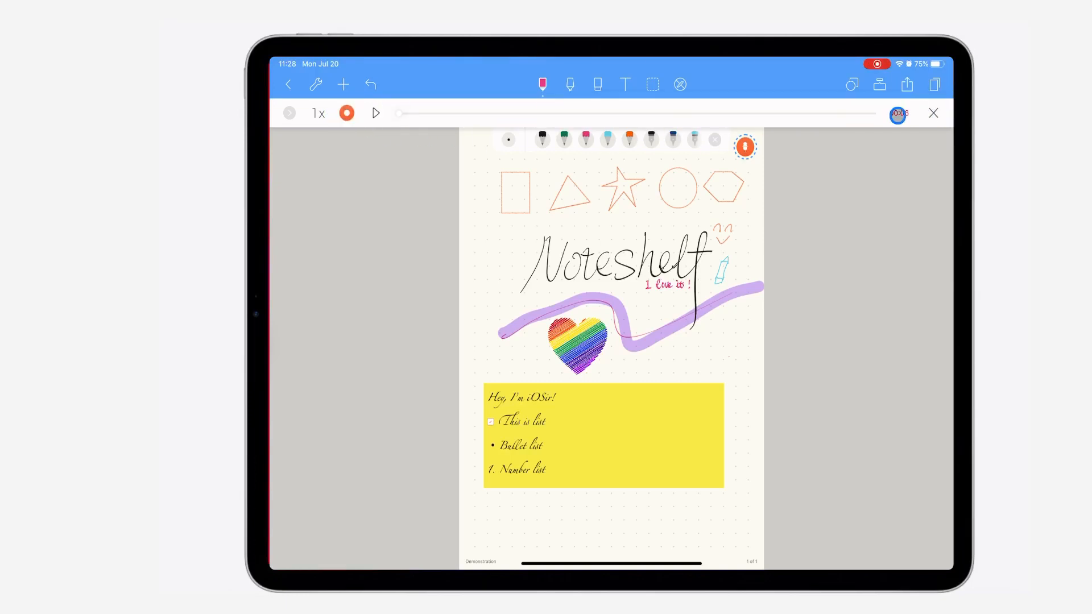
left_click(375, 112)
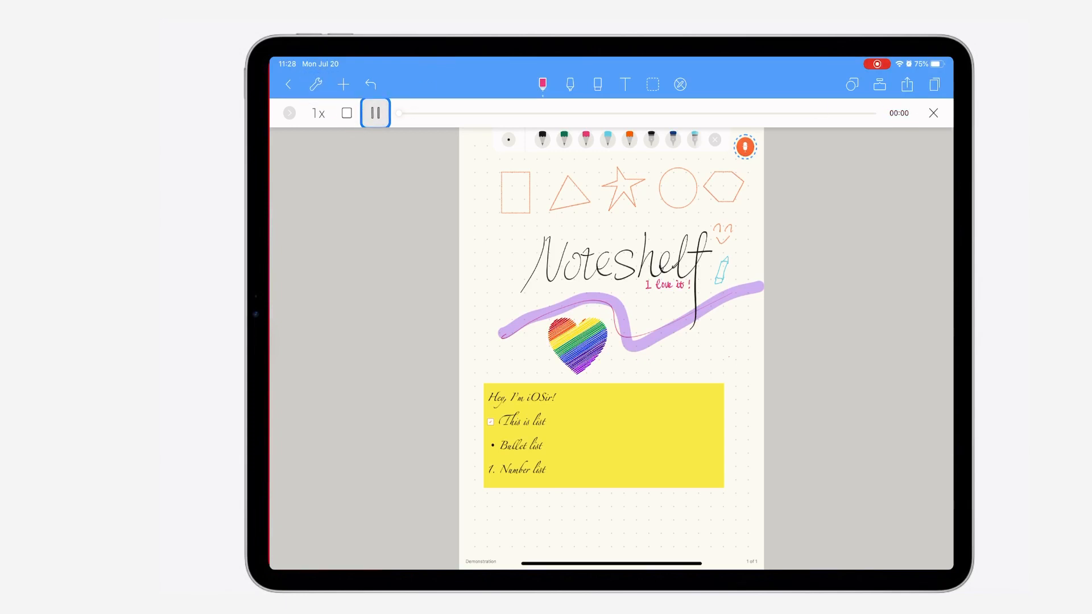
left_click(342, 84)
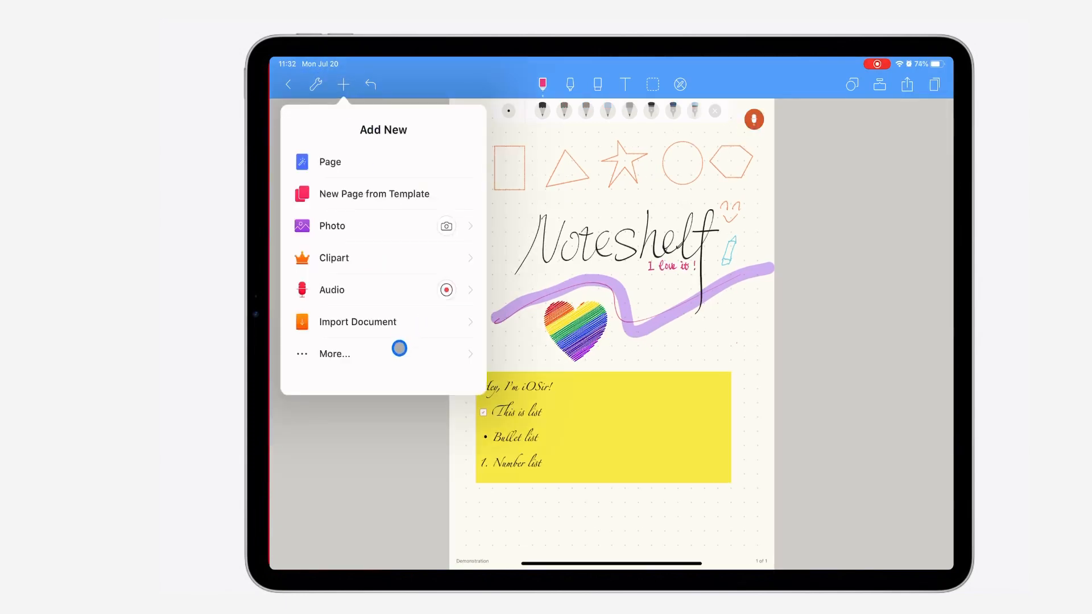
Stamp smiley emojis around the handwritten Noteshelf and go back to the All Notes library
left_click(334, 353)
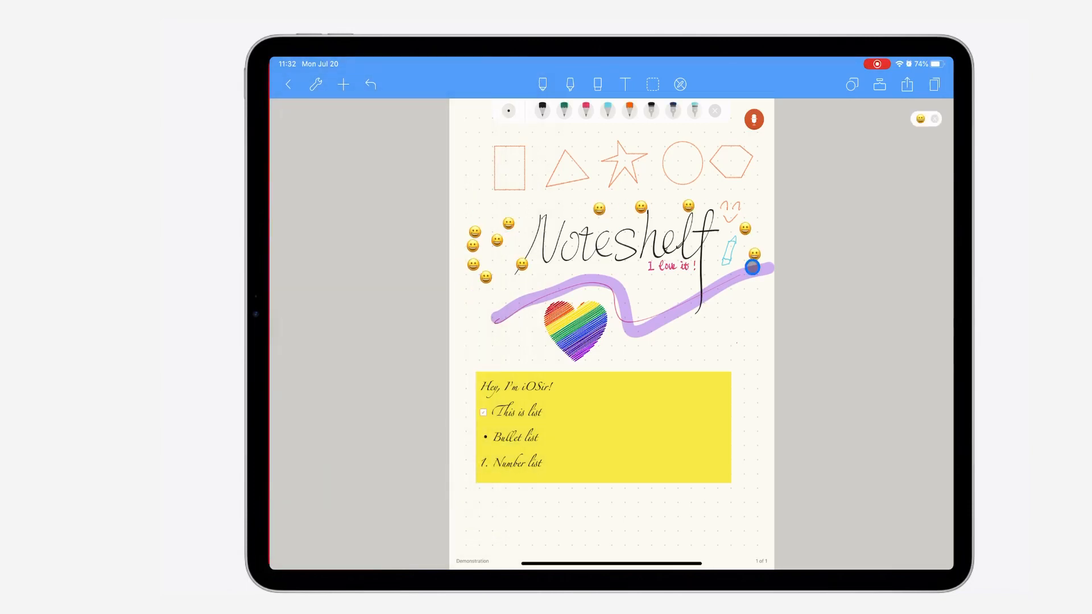
left_click(907, 83)
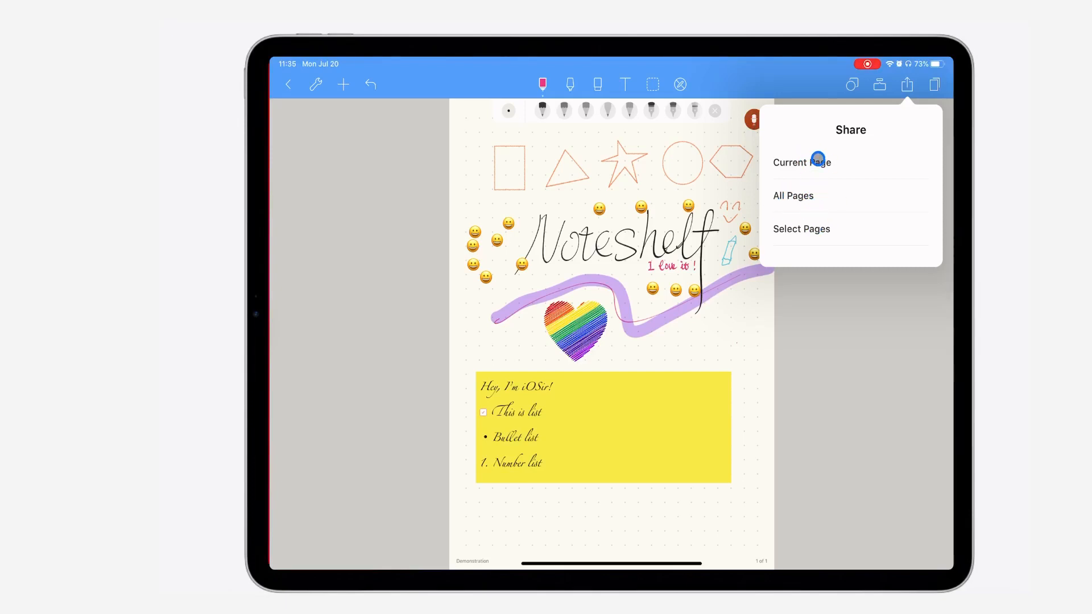
left_click(802, 162)
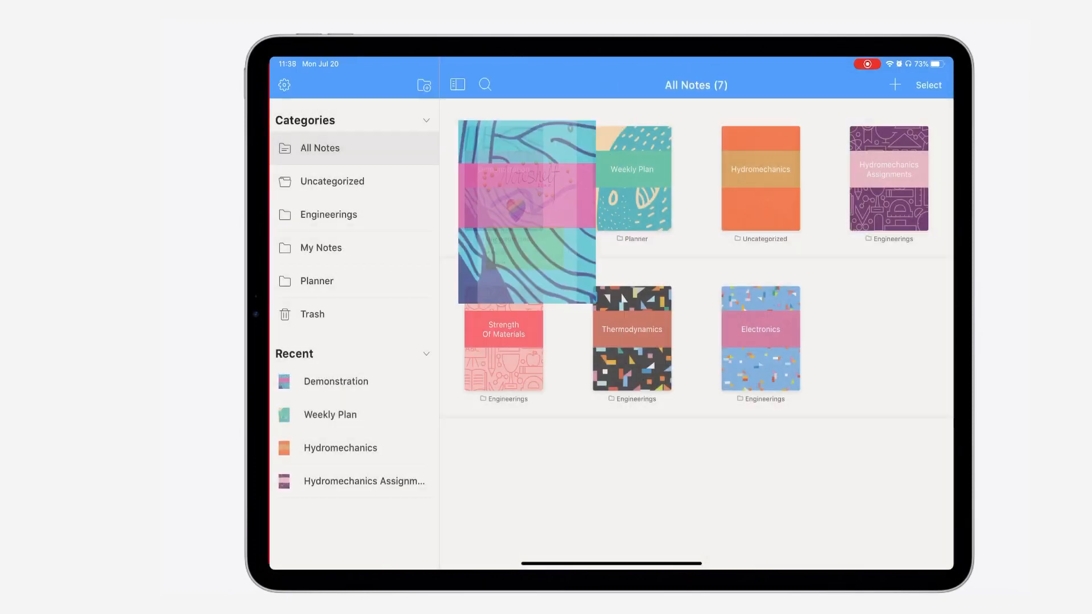
Browse the Handwriting, Stylus, Cloud & Backup and Apple Schoolwork settings pages
left_click(283, 85)
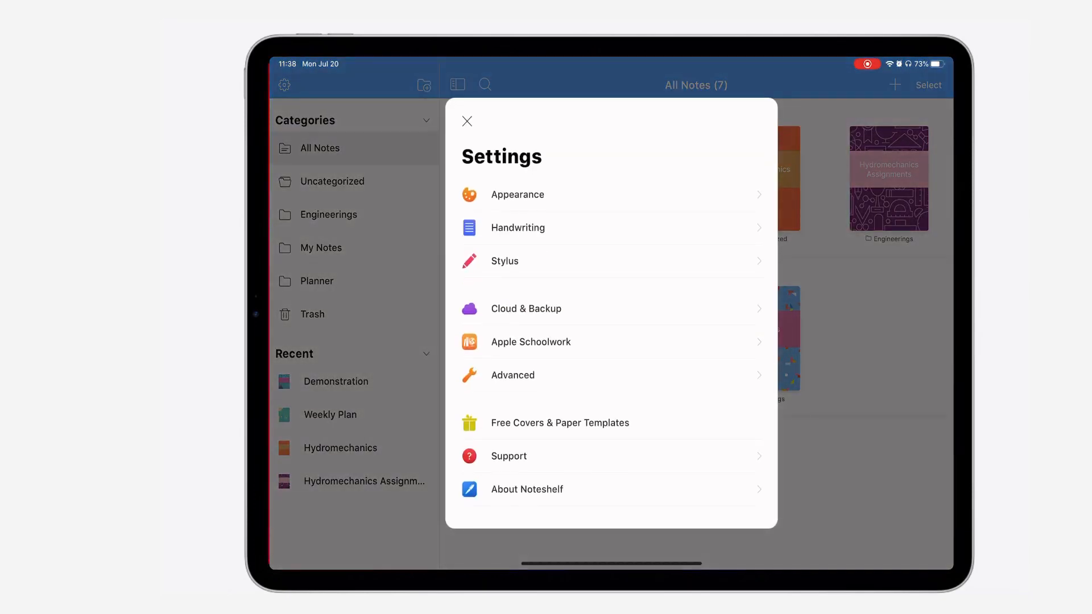
left_click(515, 194)
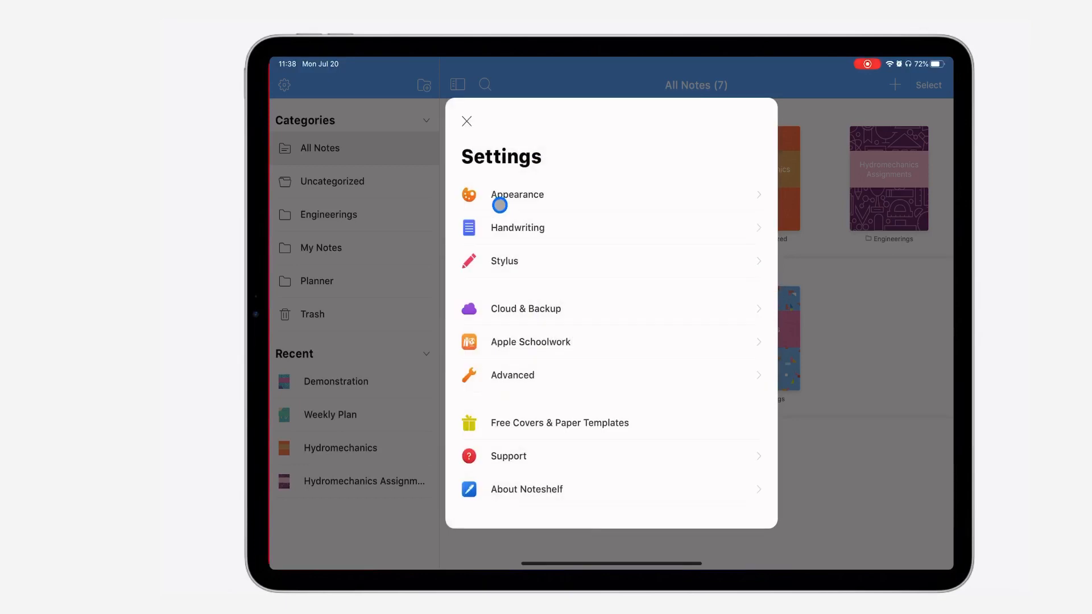
left_click(518, 228)
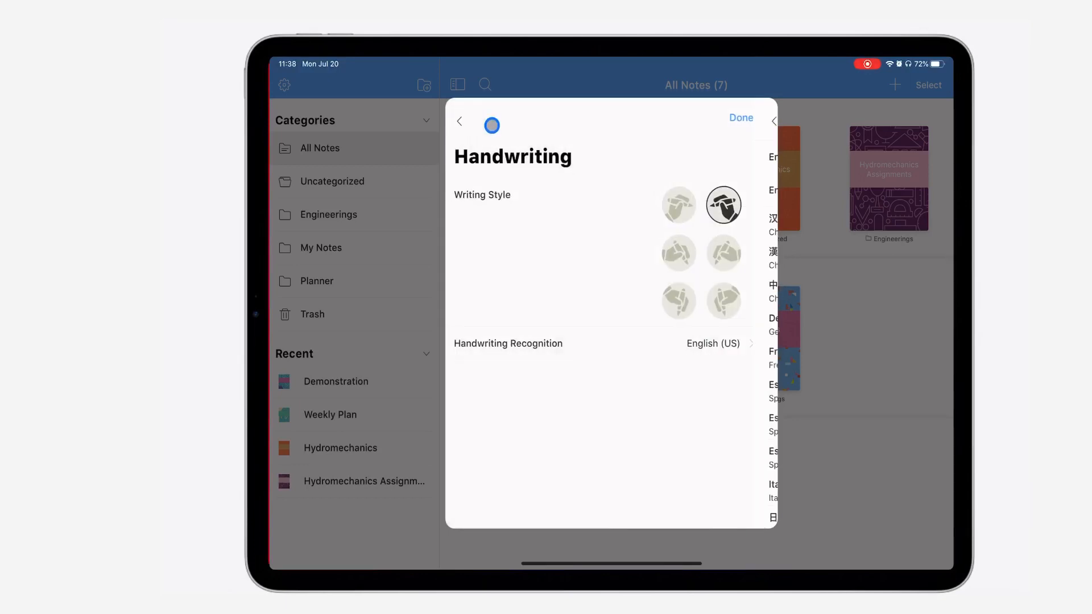
left_click(460, 121)
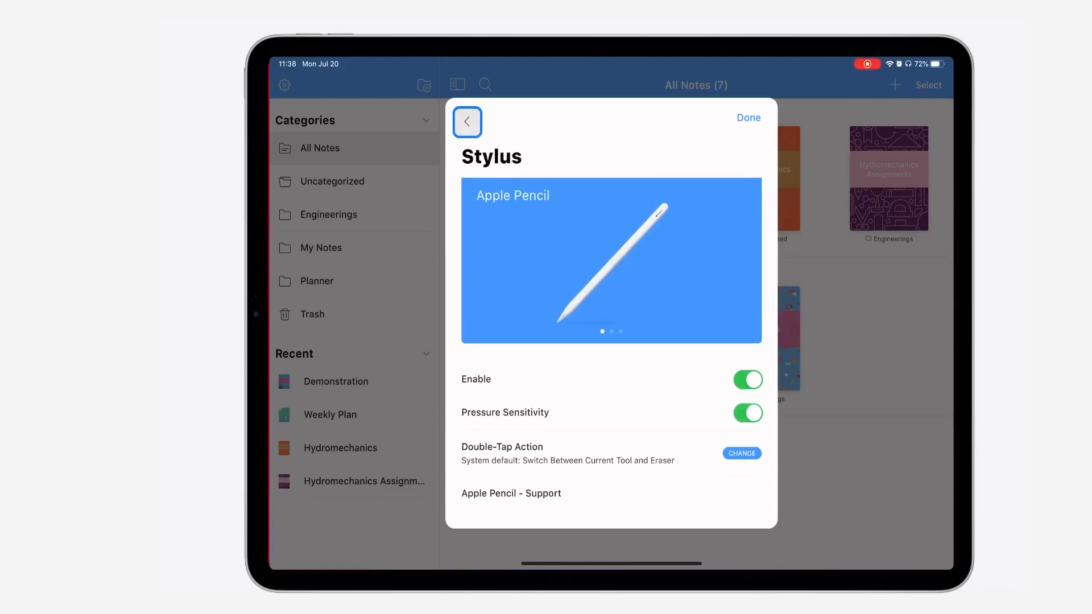
left_click(466, 121)
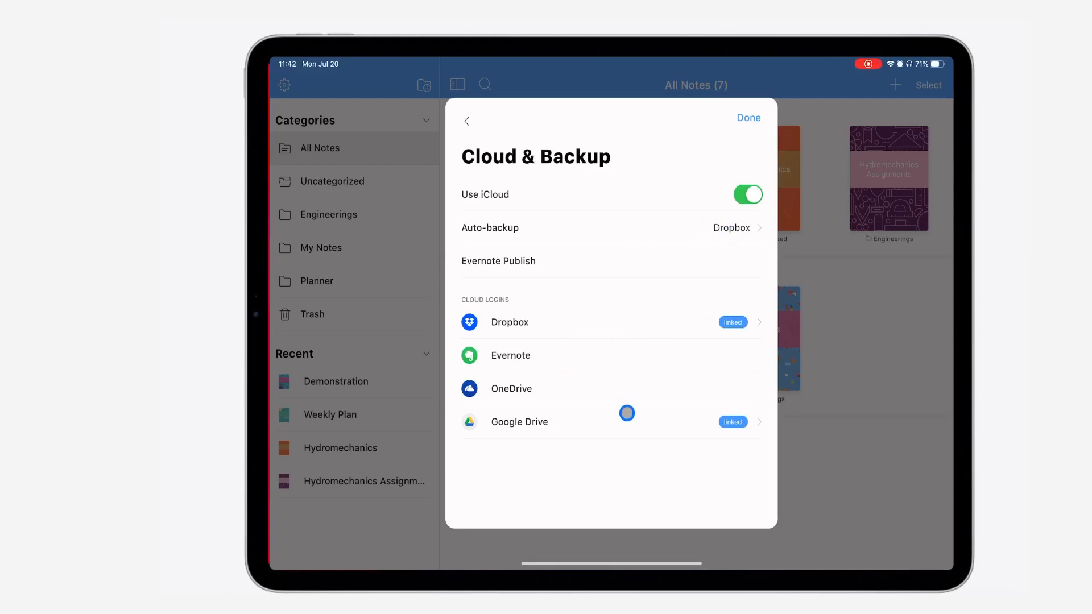
mouse_move(450, 125)
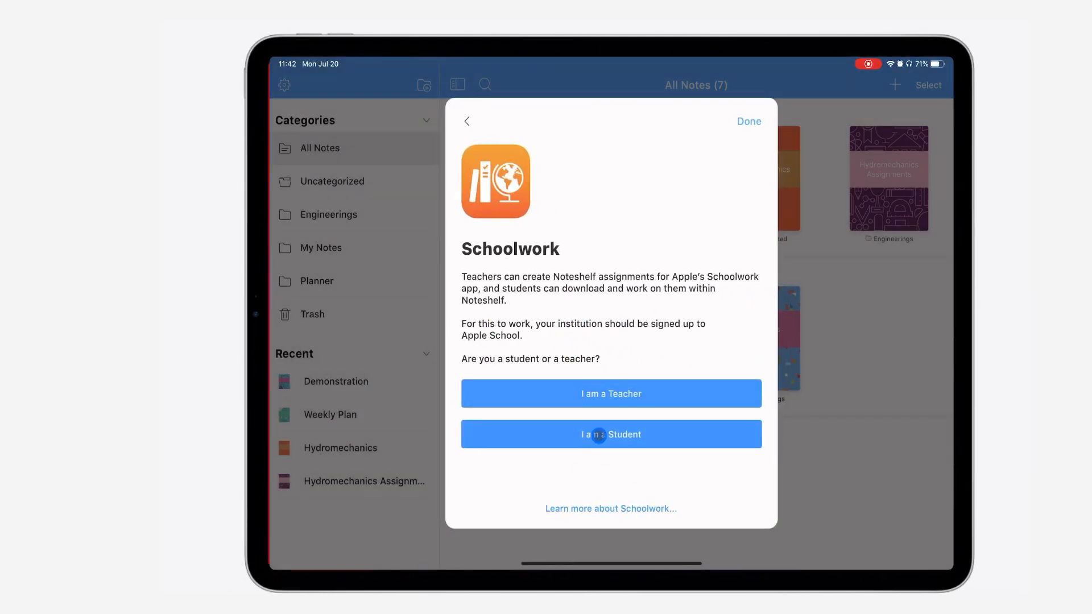
mouse_move(751, 360)
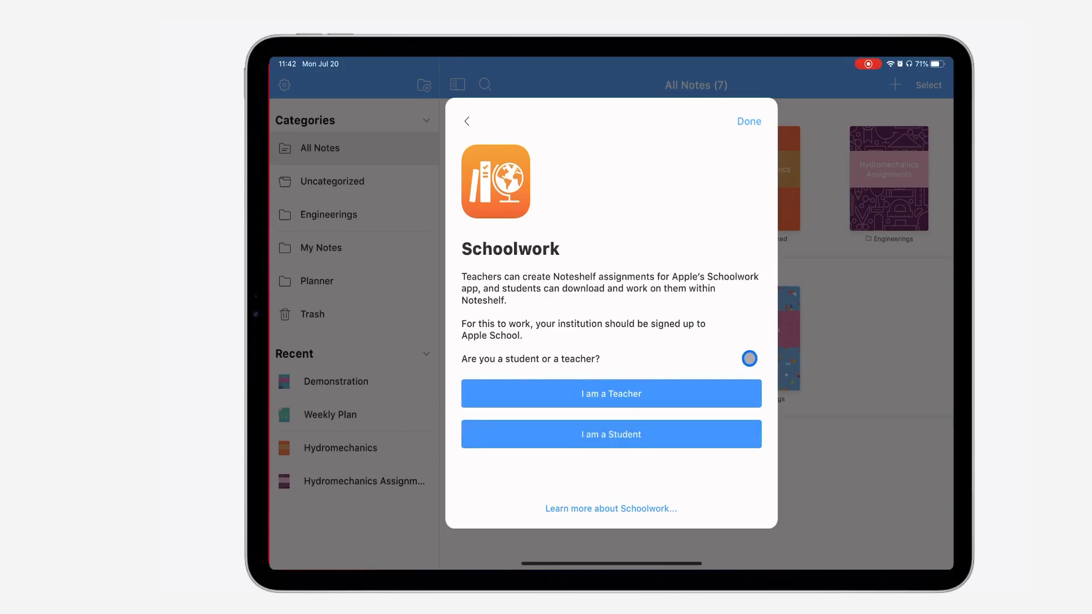
mouse_move(463, 106)
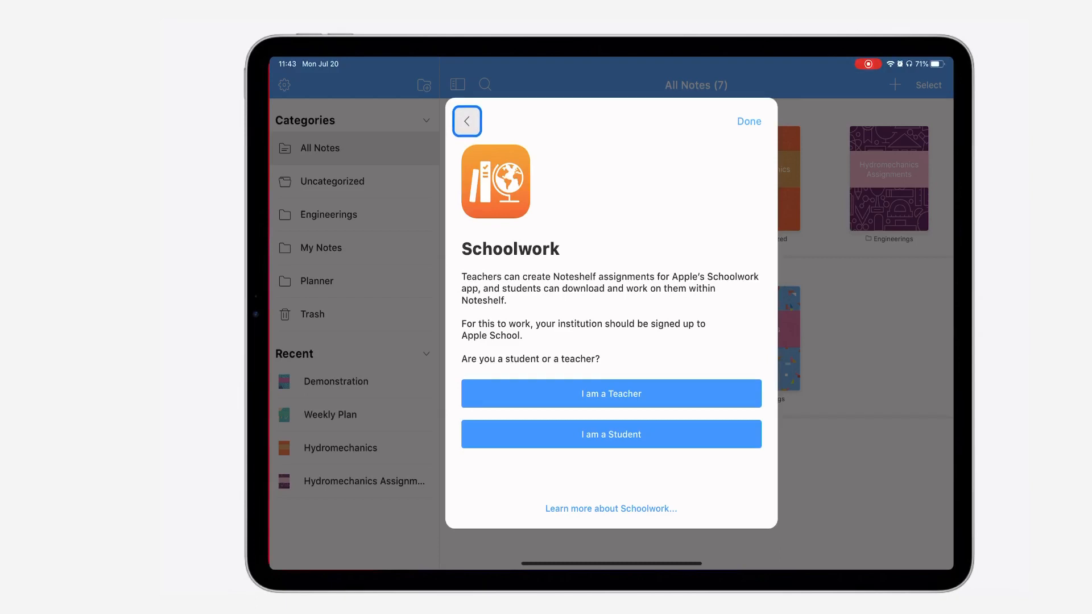
left_click(466, 120)
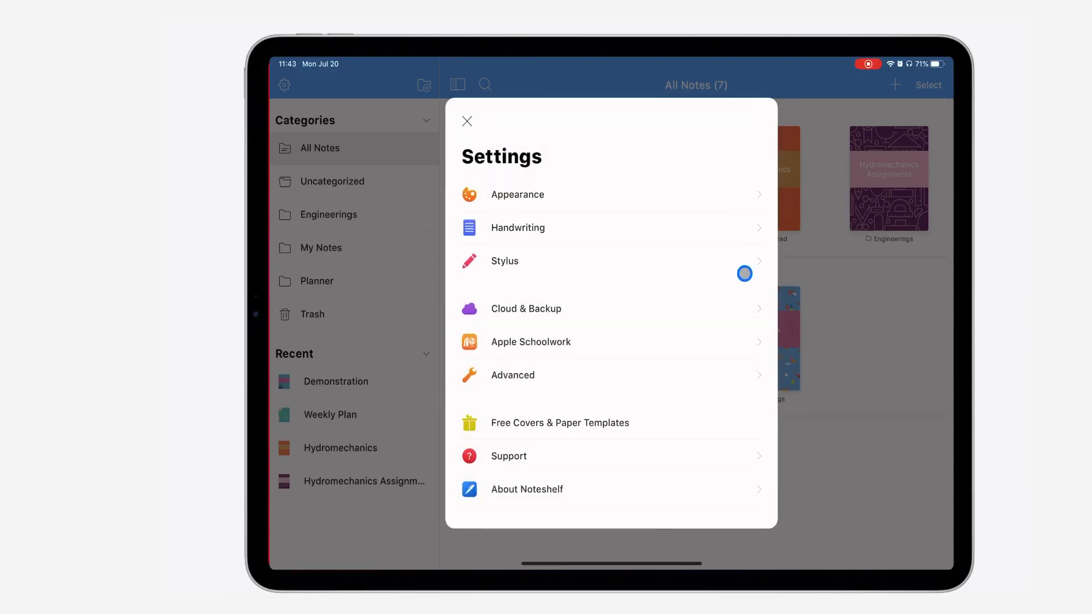
mouse_move(754, 292)
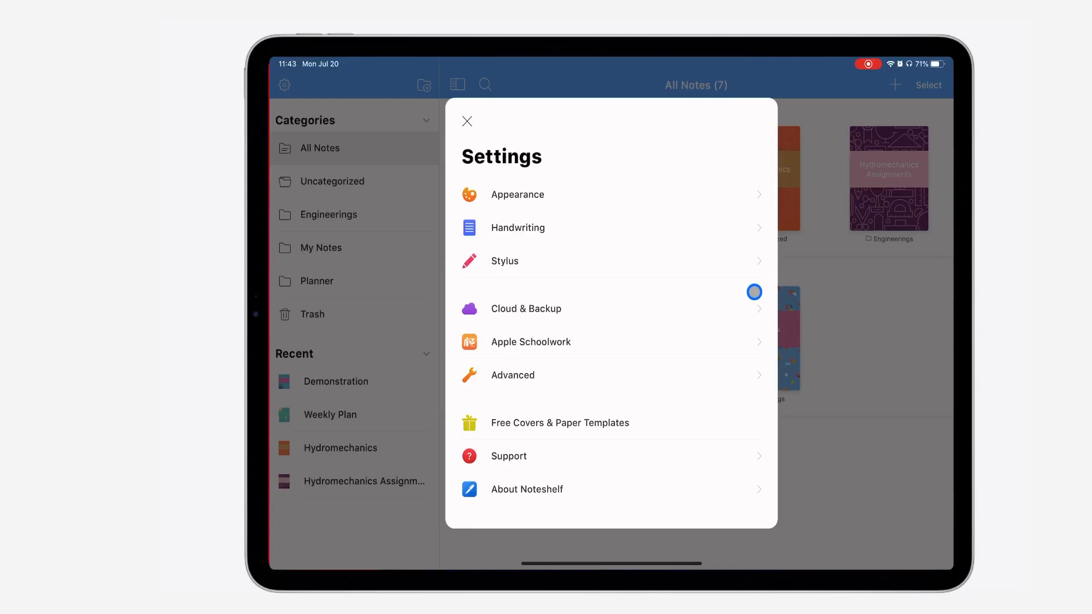
left_click(466, 120)
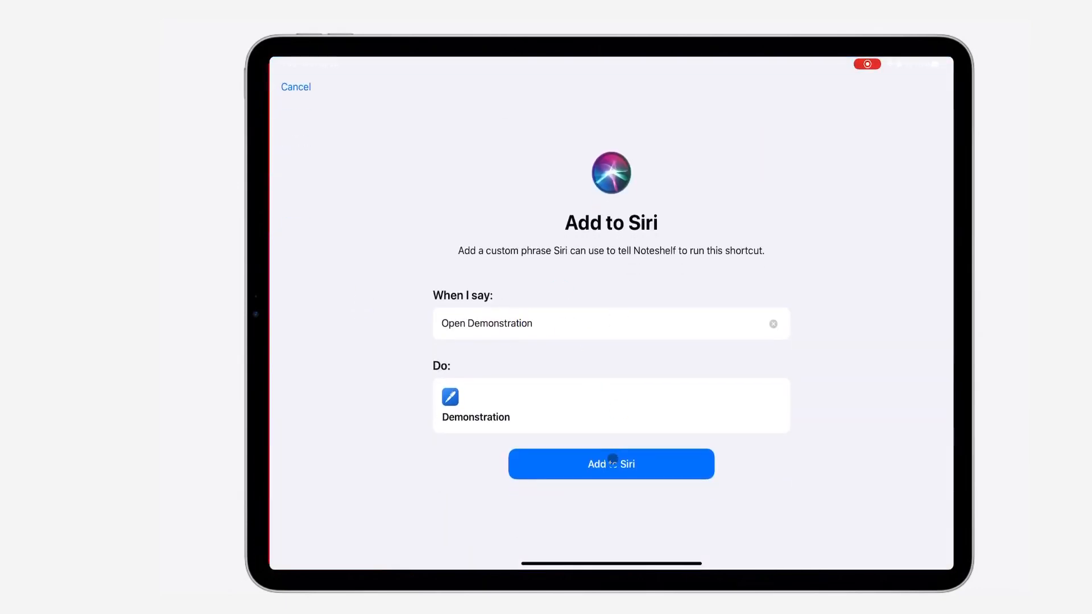
Add the 'Open Demonstration' Siri shortcut and turn on Passcode Lock for the notebook
left_click(611, 464)
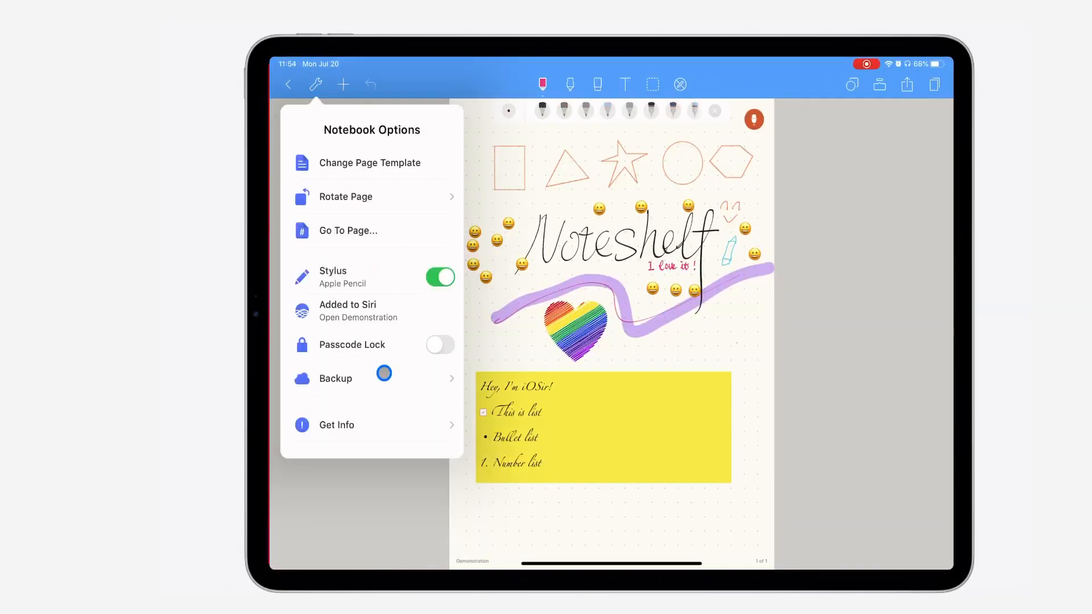
left_click(439, 344)
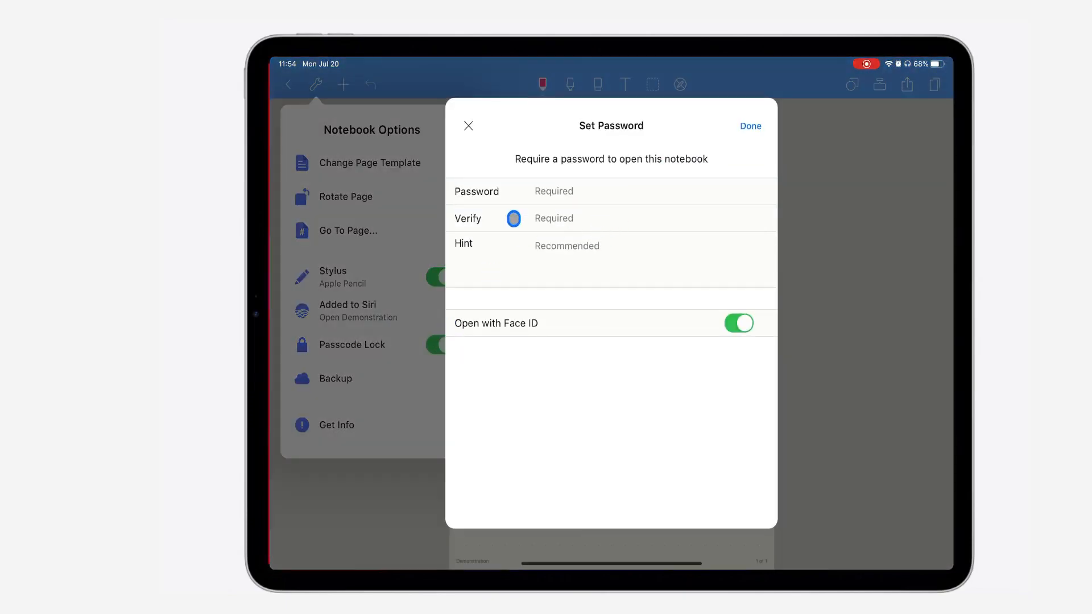